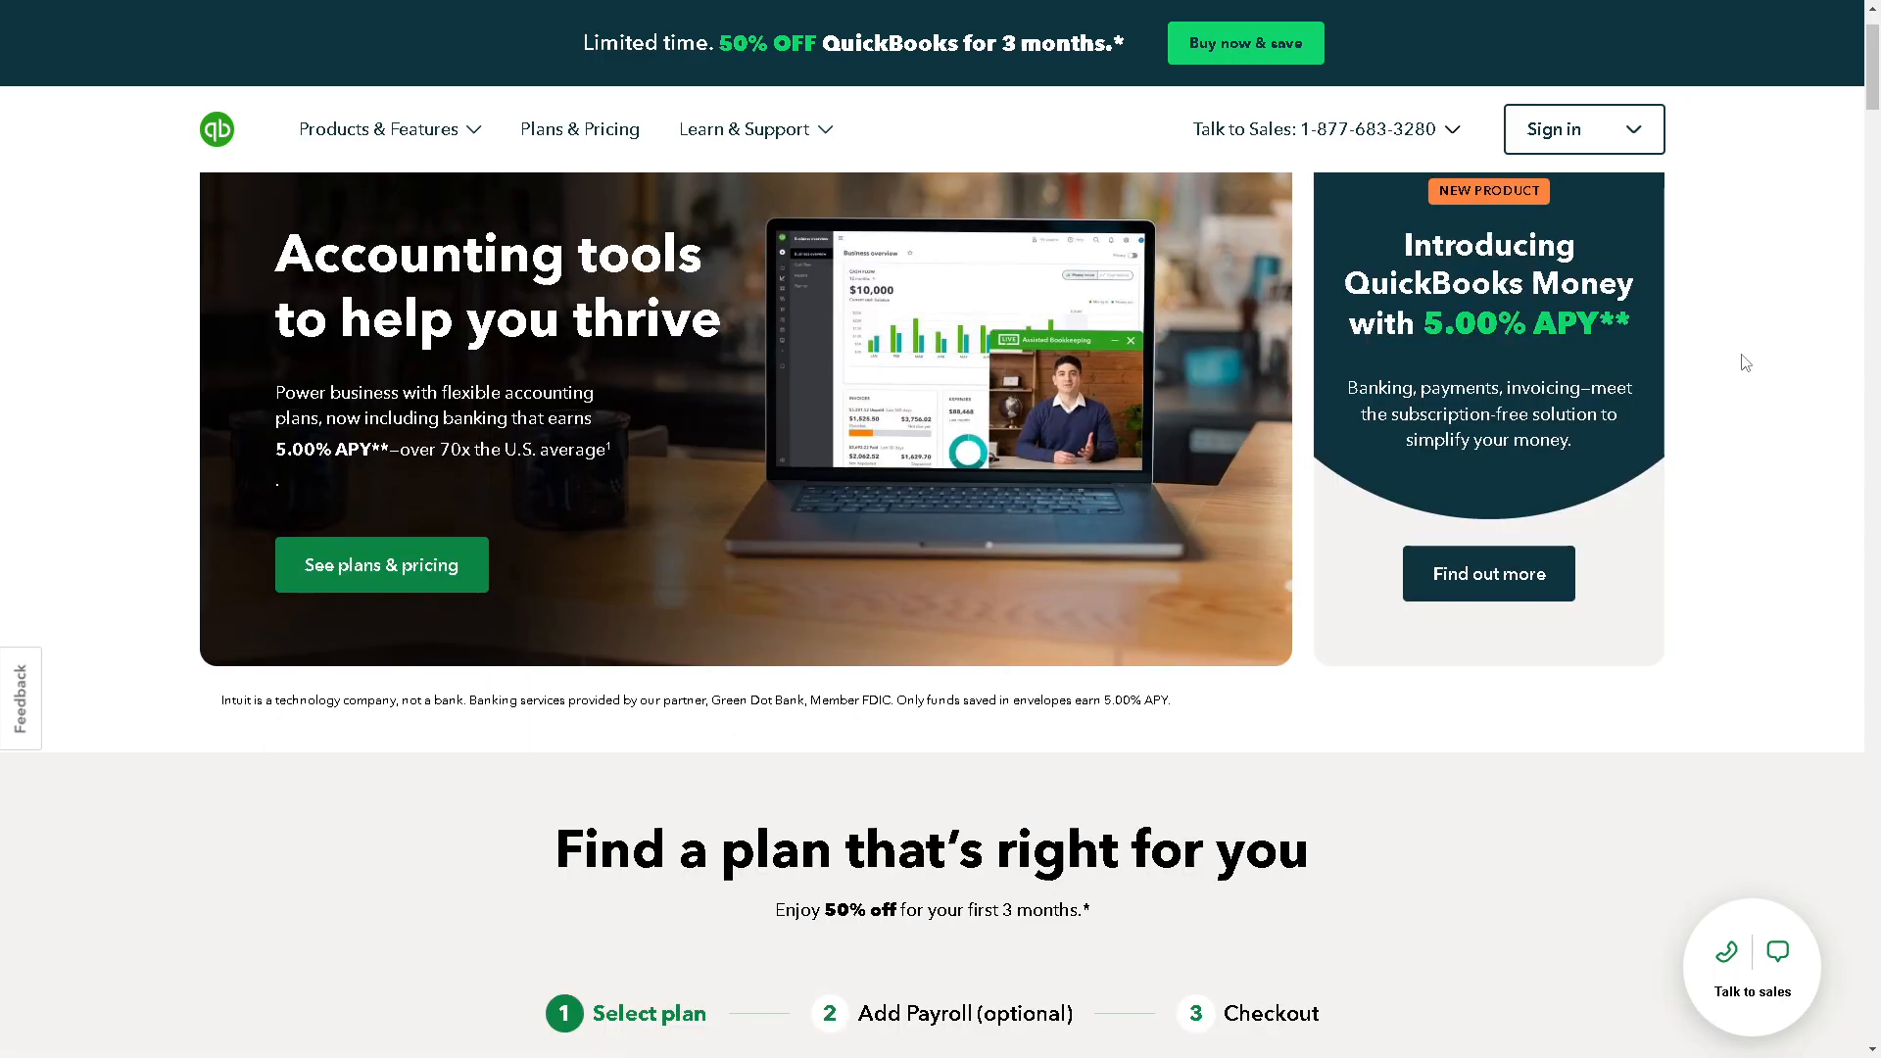
- Peek at the Sign in product list, then choose the Simple Start plan under 'Find a plan that's right for you'
left_click(1584, 130)
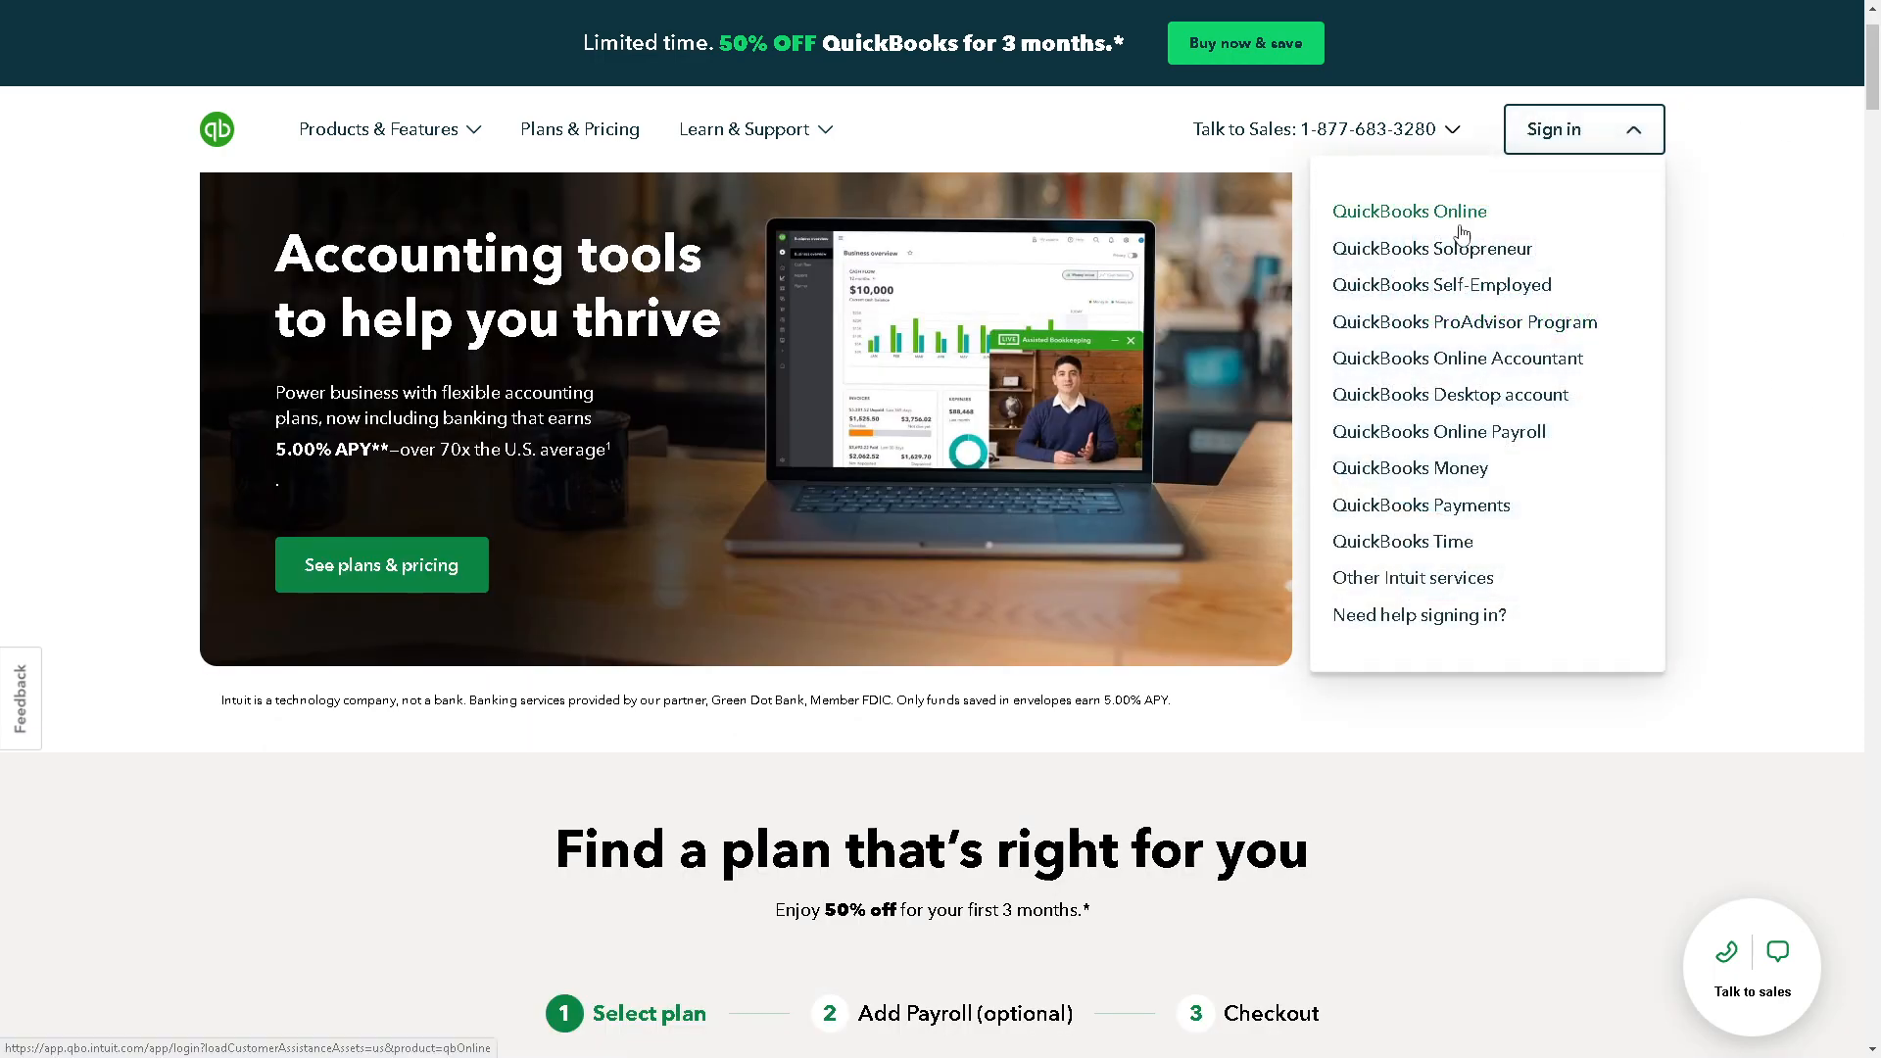
left_click(1582, 129)
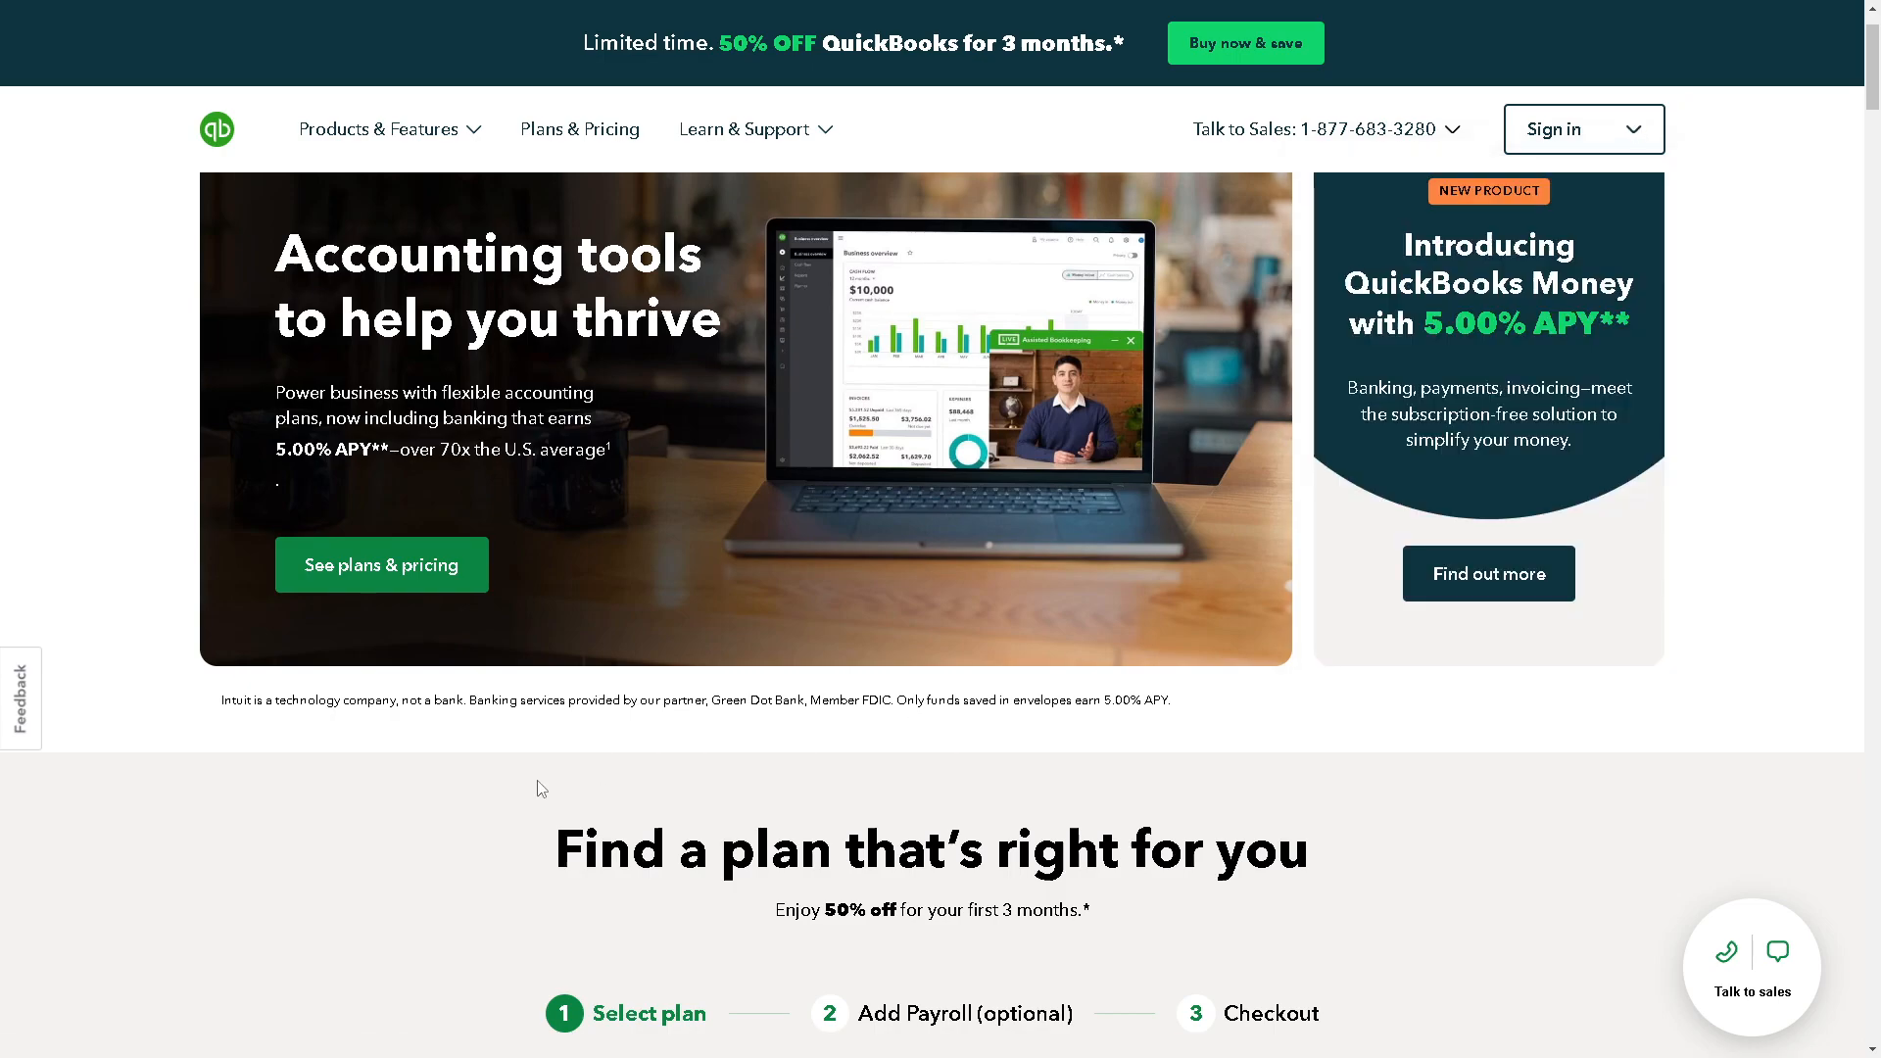
scroll("down", 3)
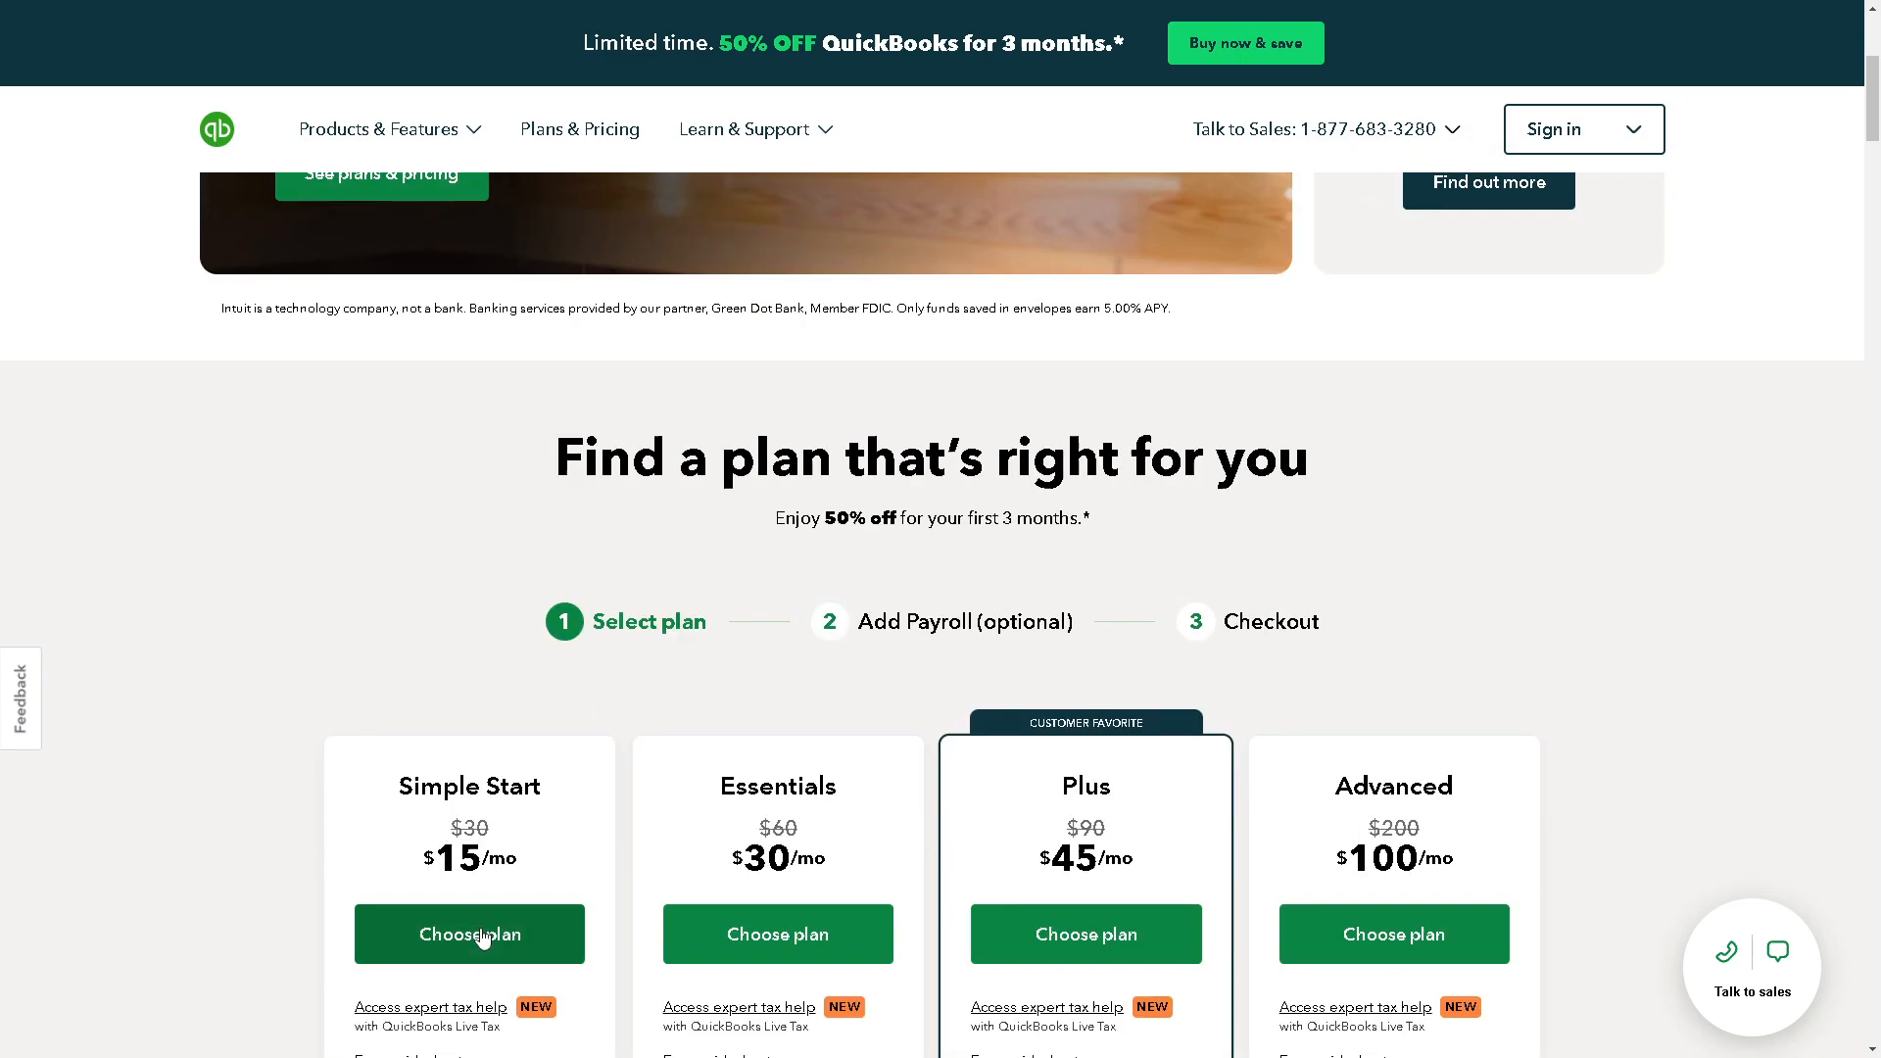
left_click(469, 933)
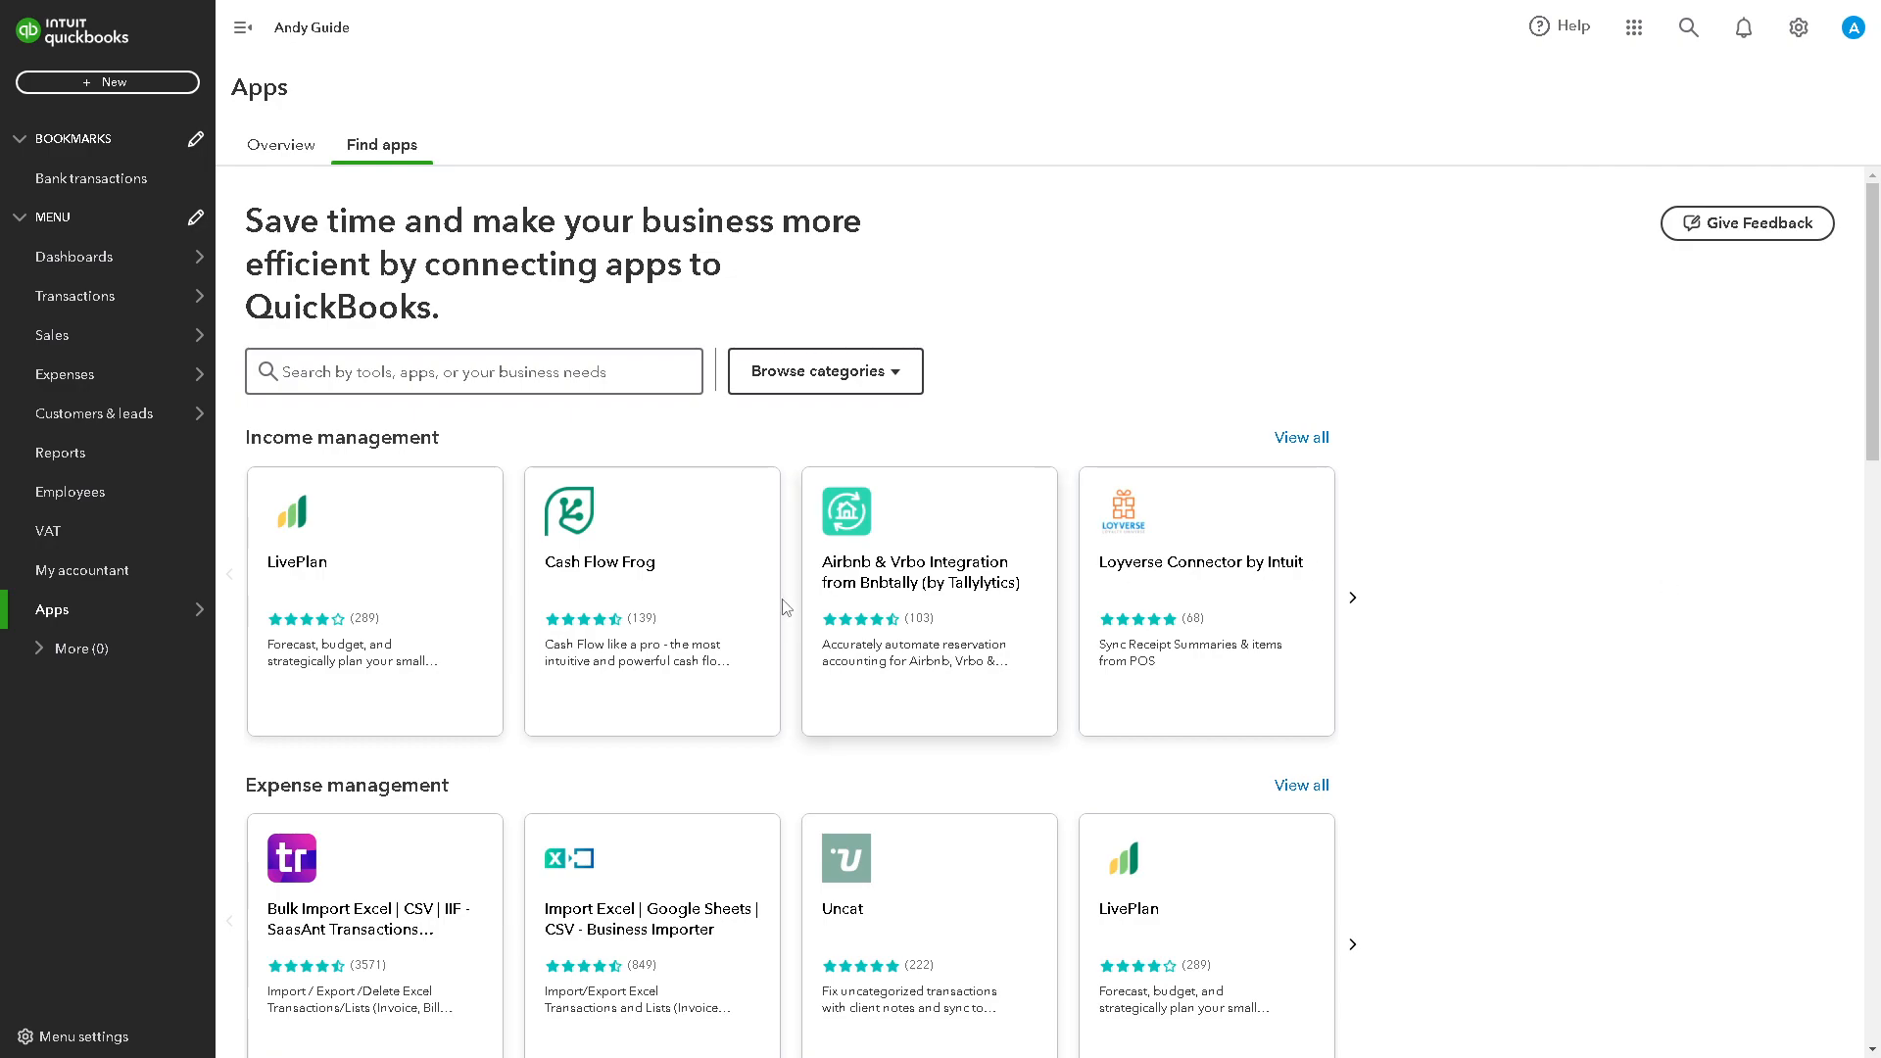
scroll("down", 3)
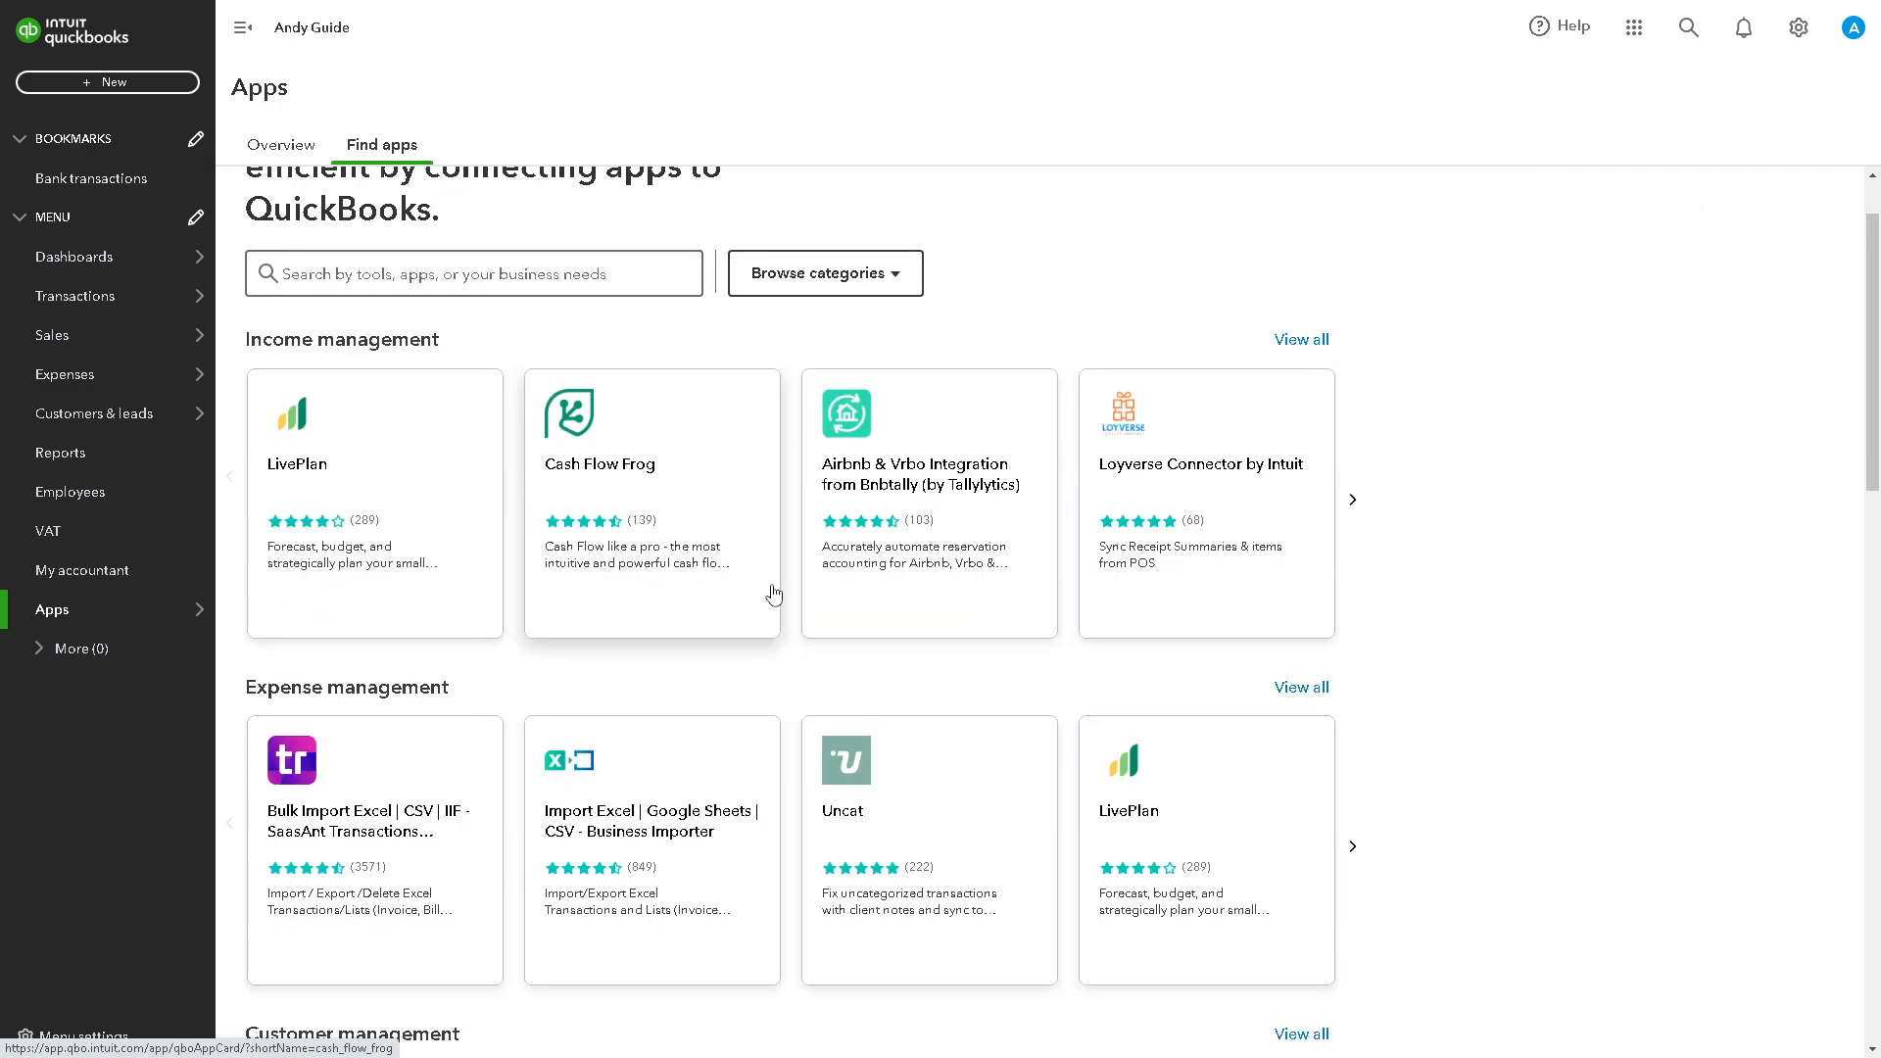
scroll("down", 3)
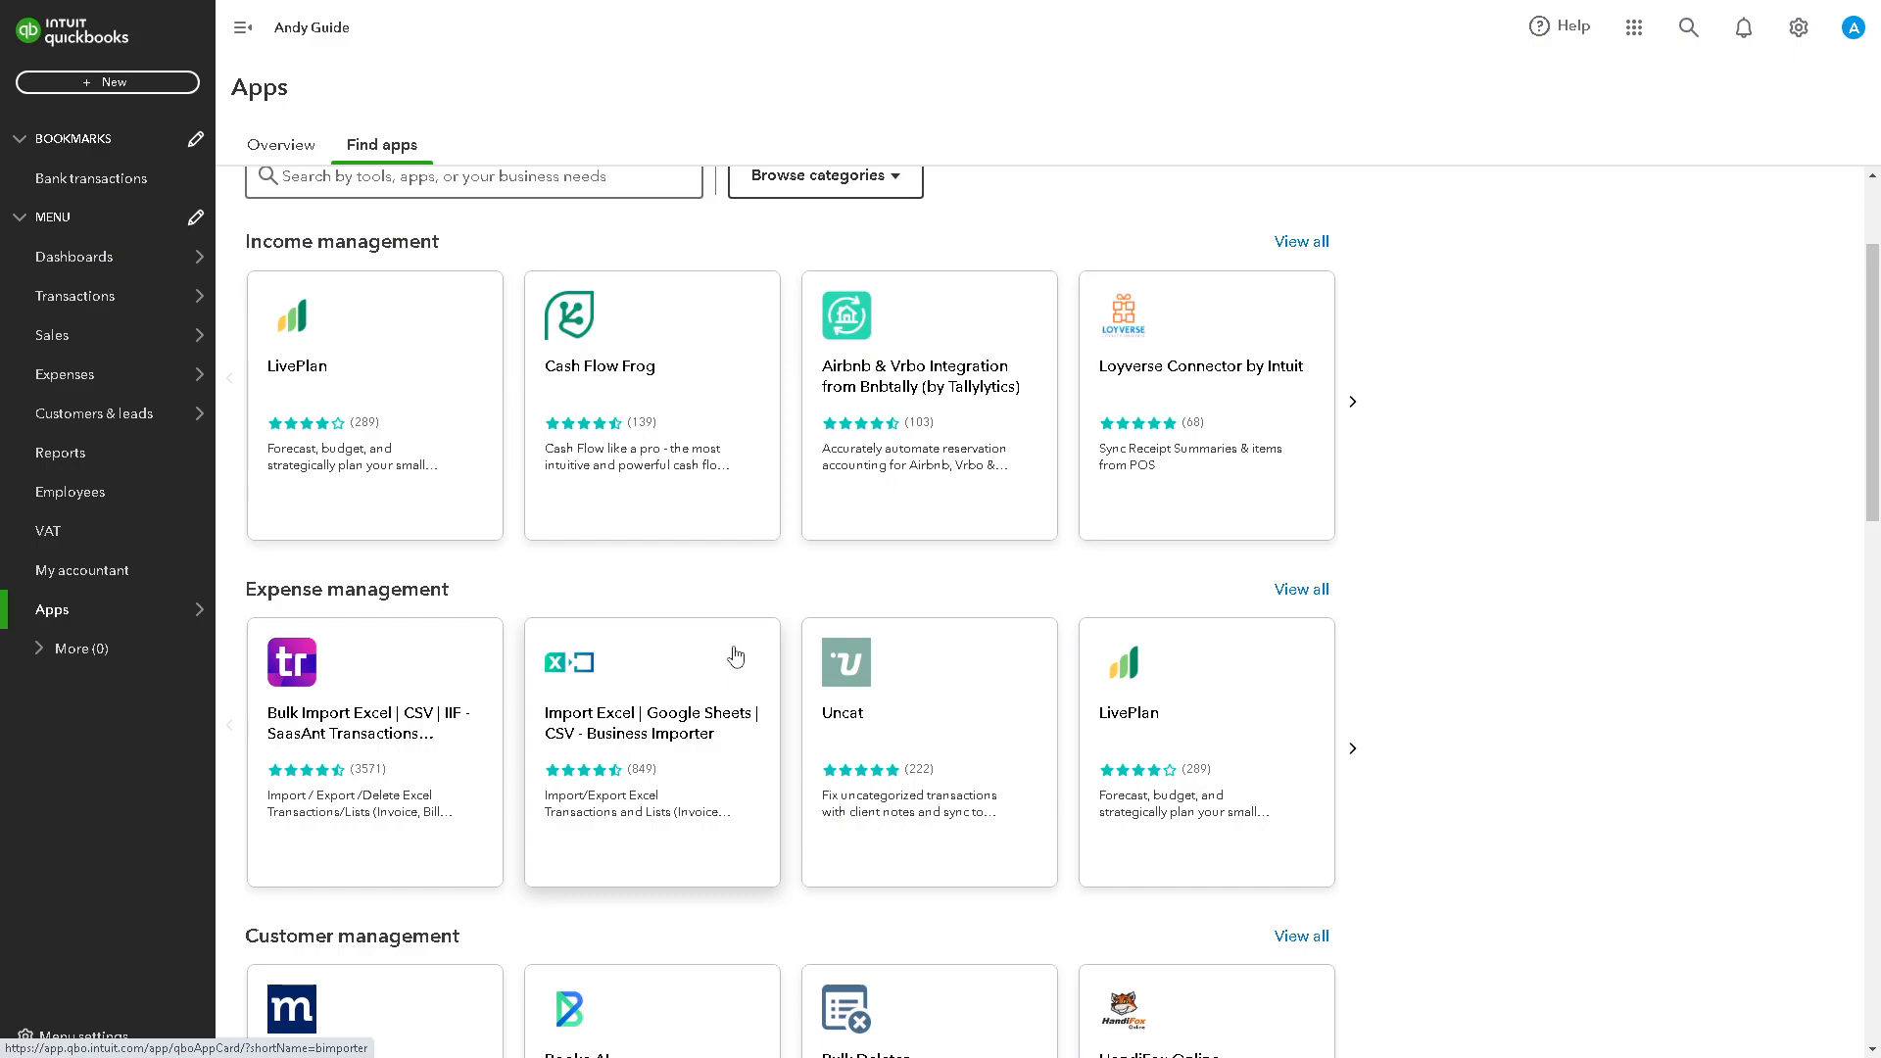
scroll("down", 3)
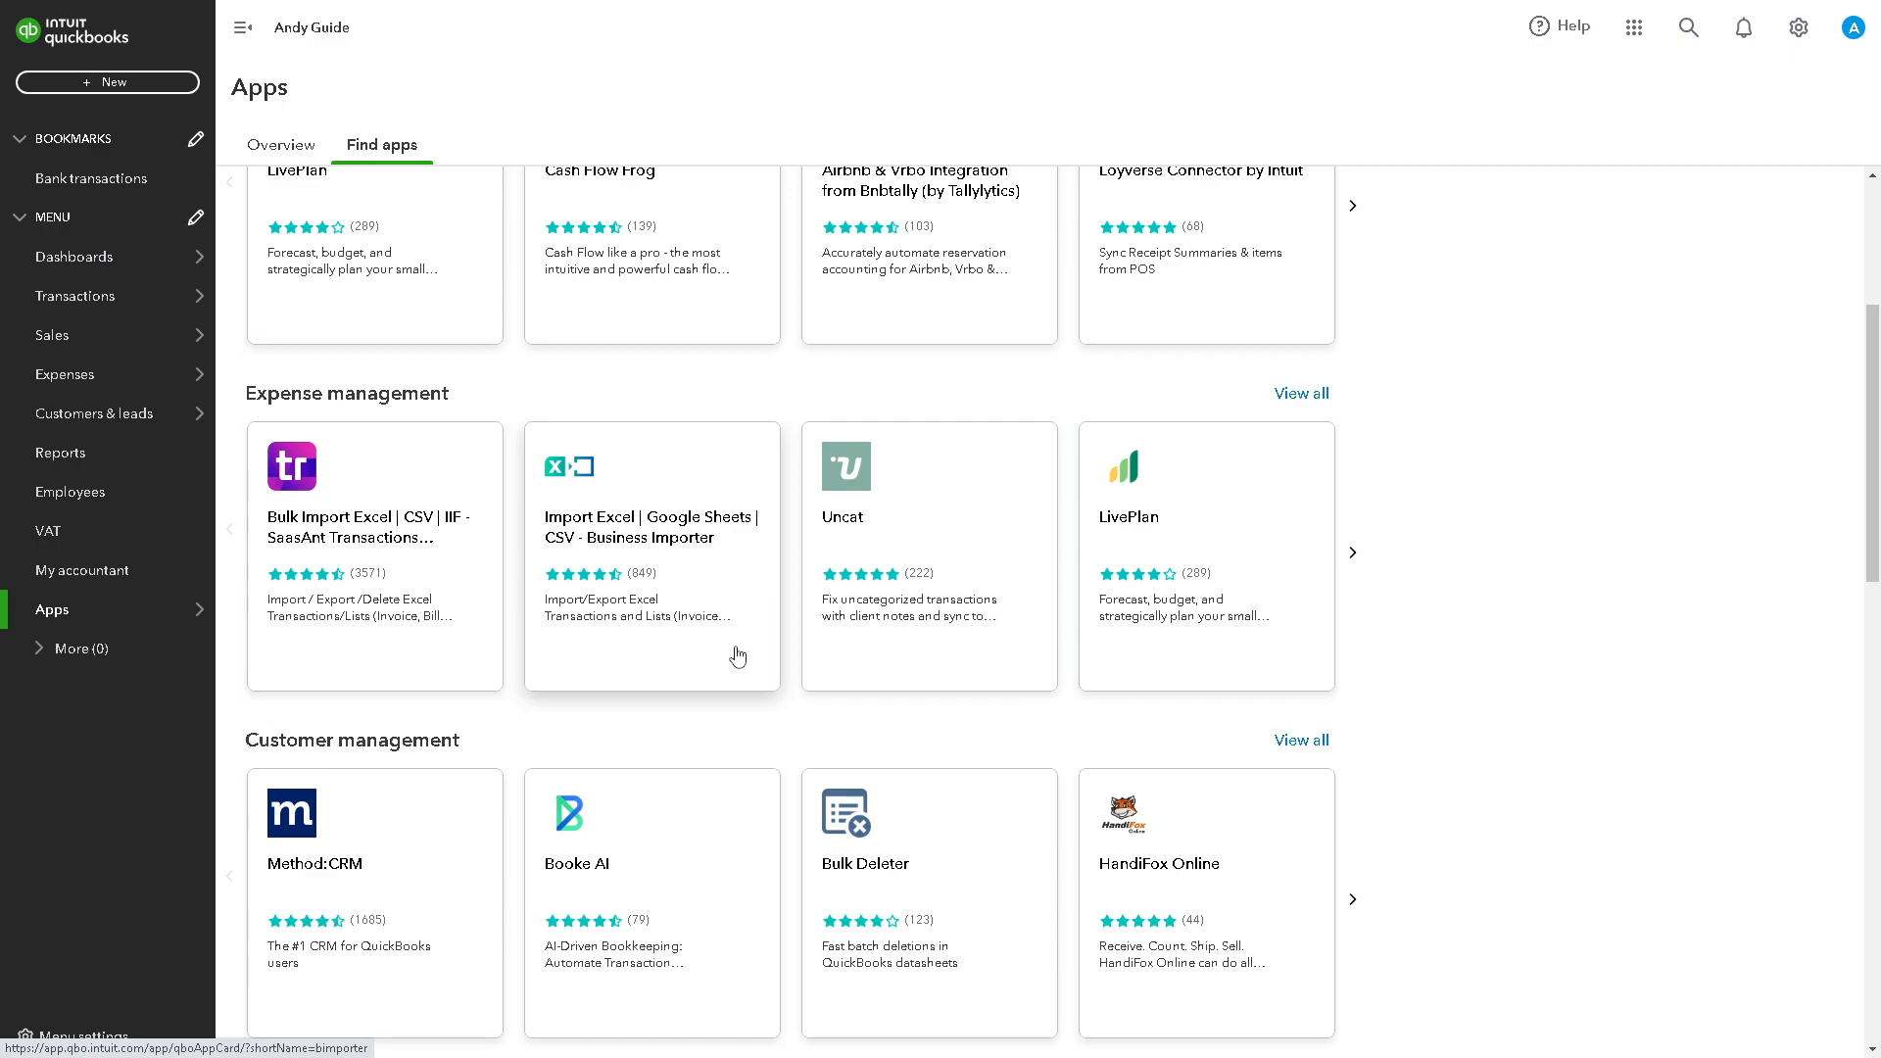
scroll("down", 3)
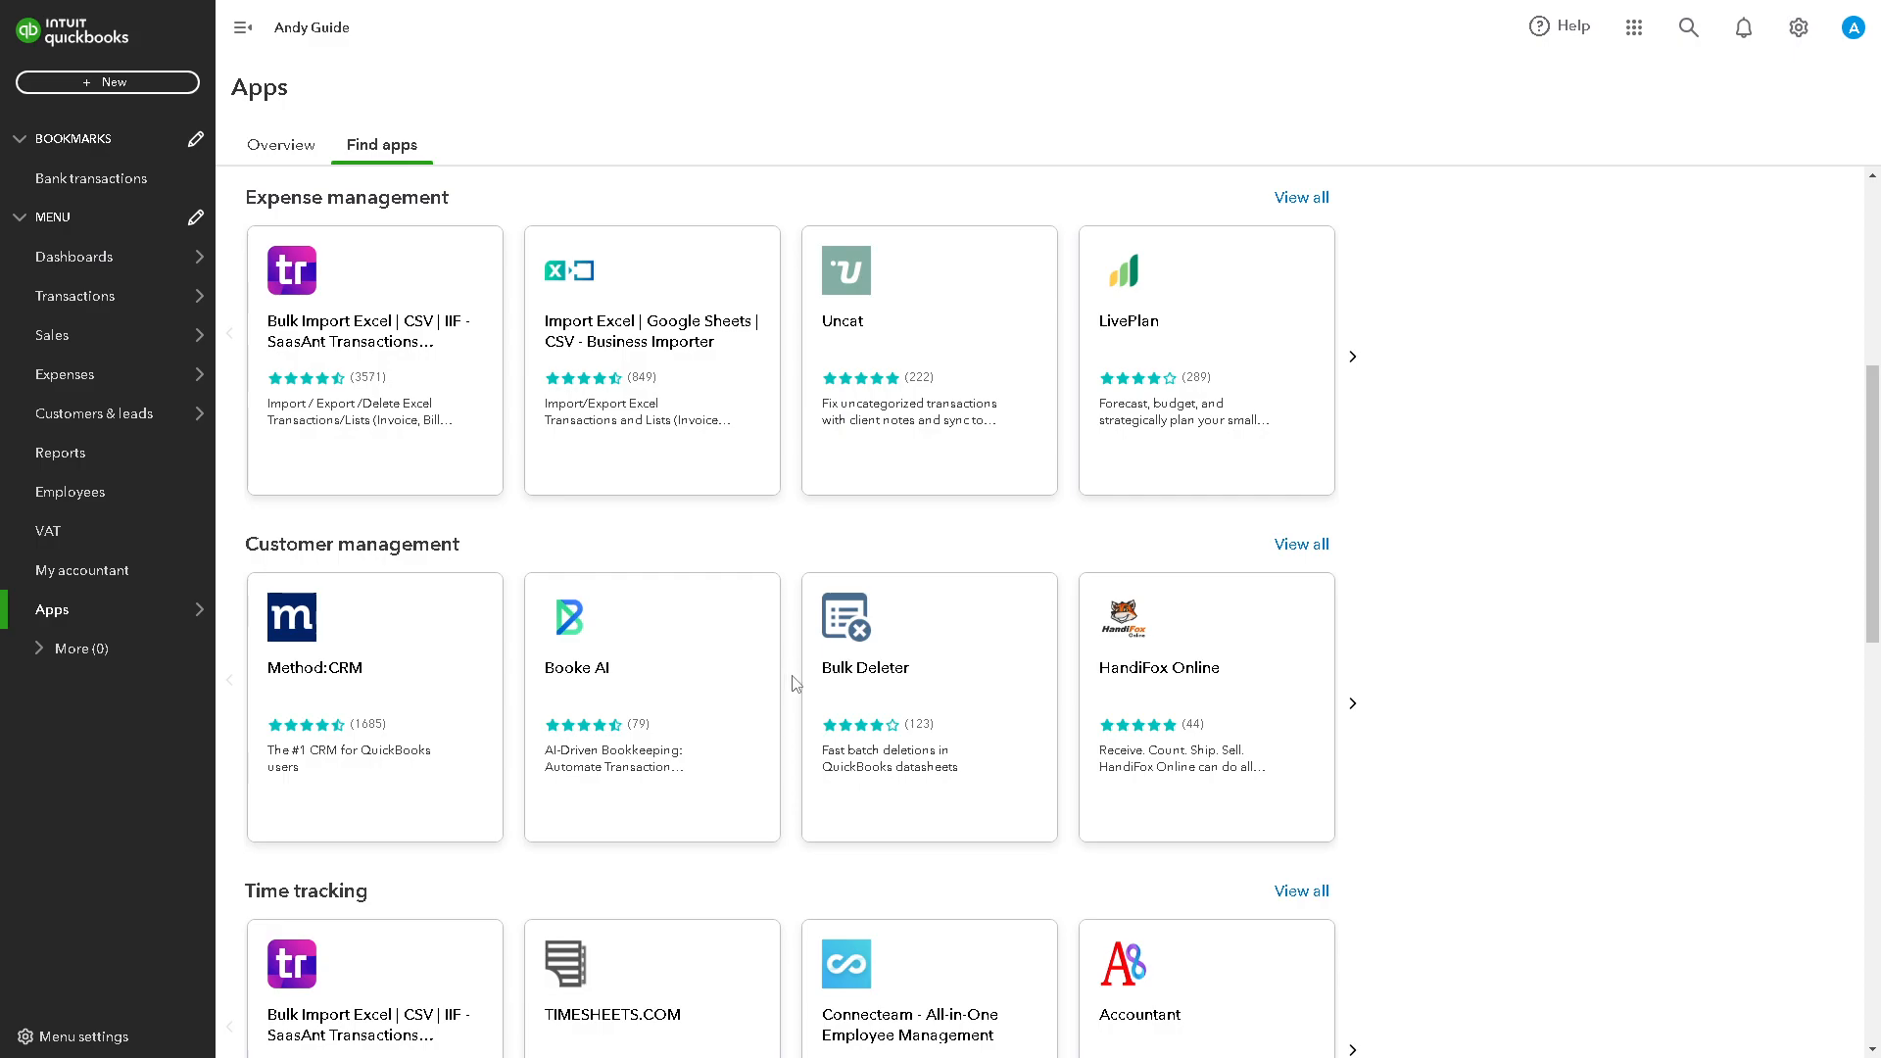
scroll("down", 3)
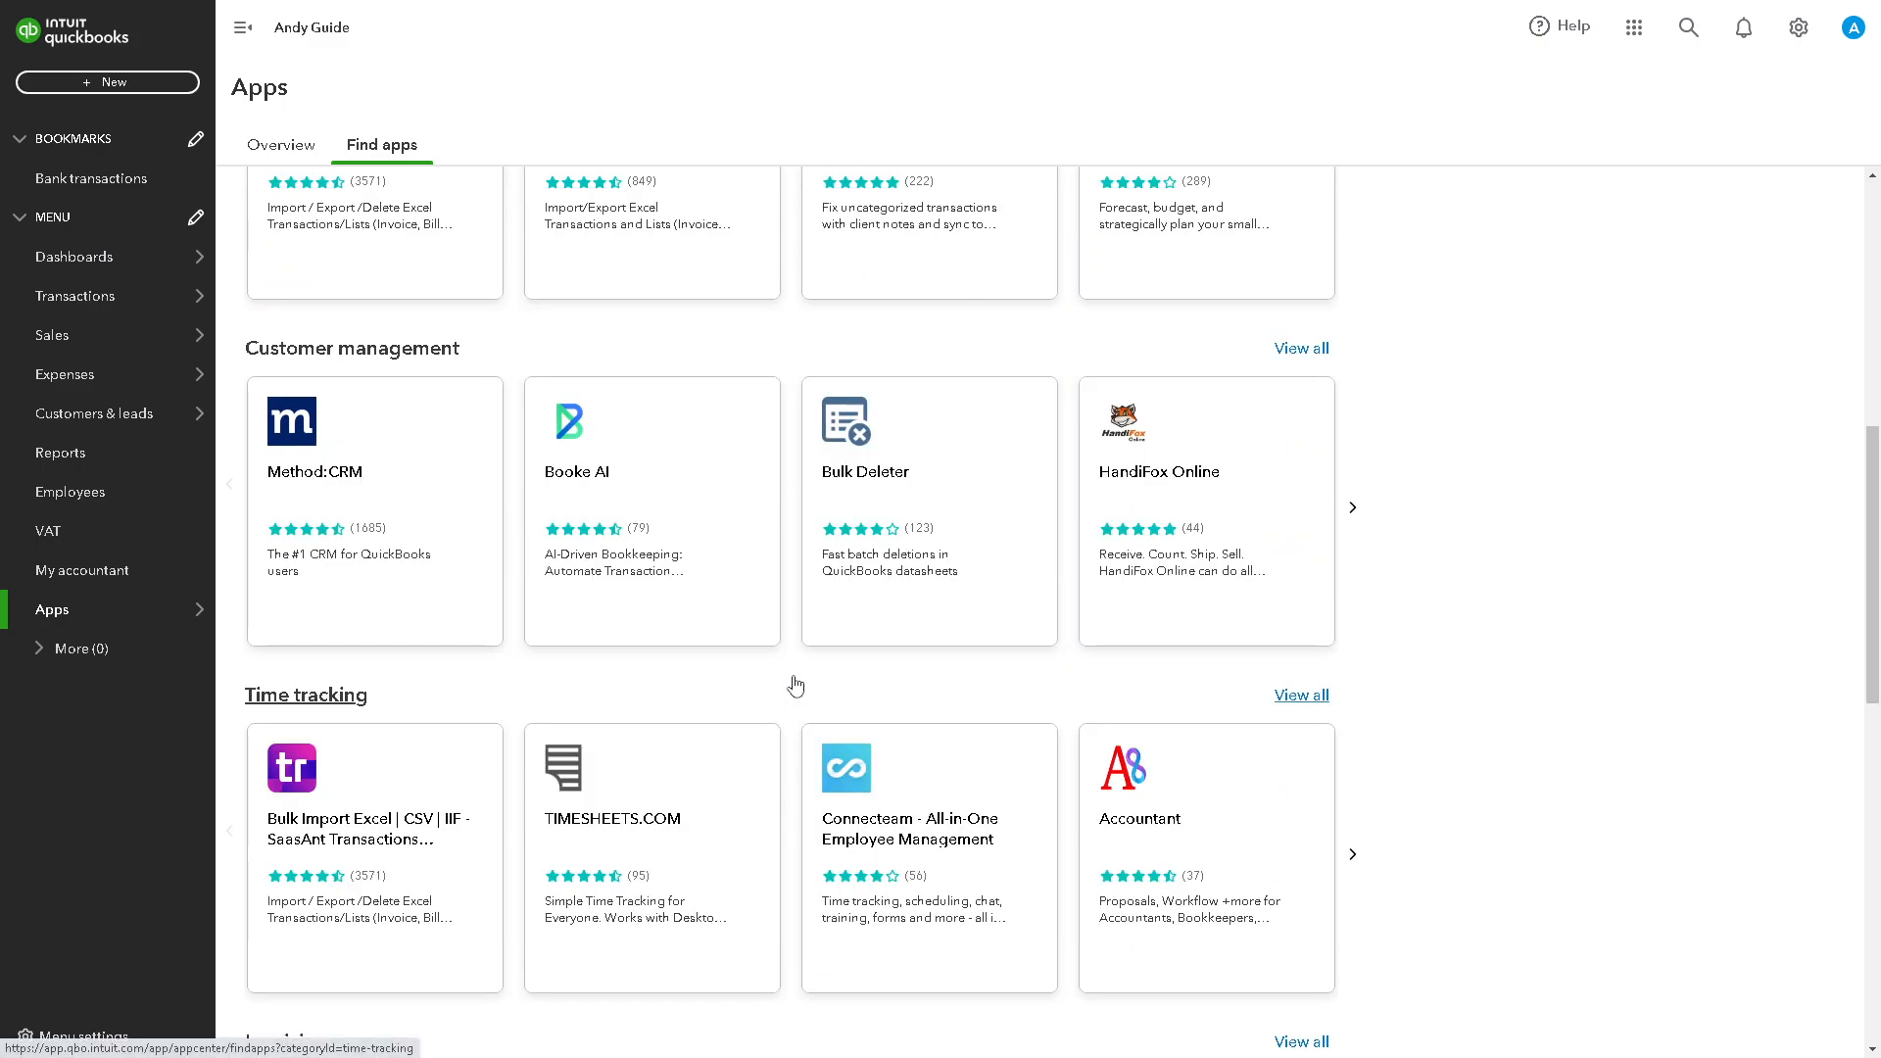
scroll("down", 3)
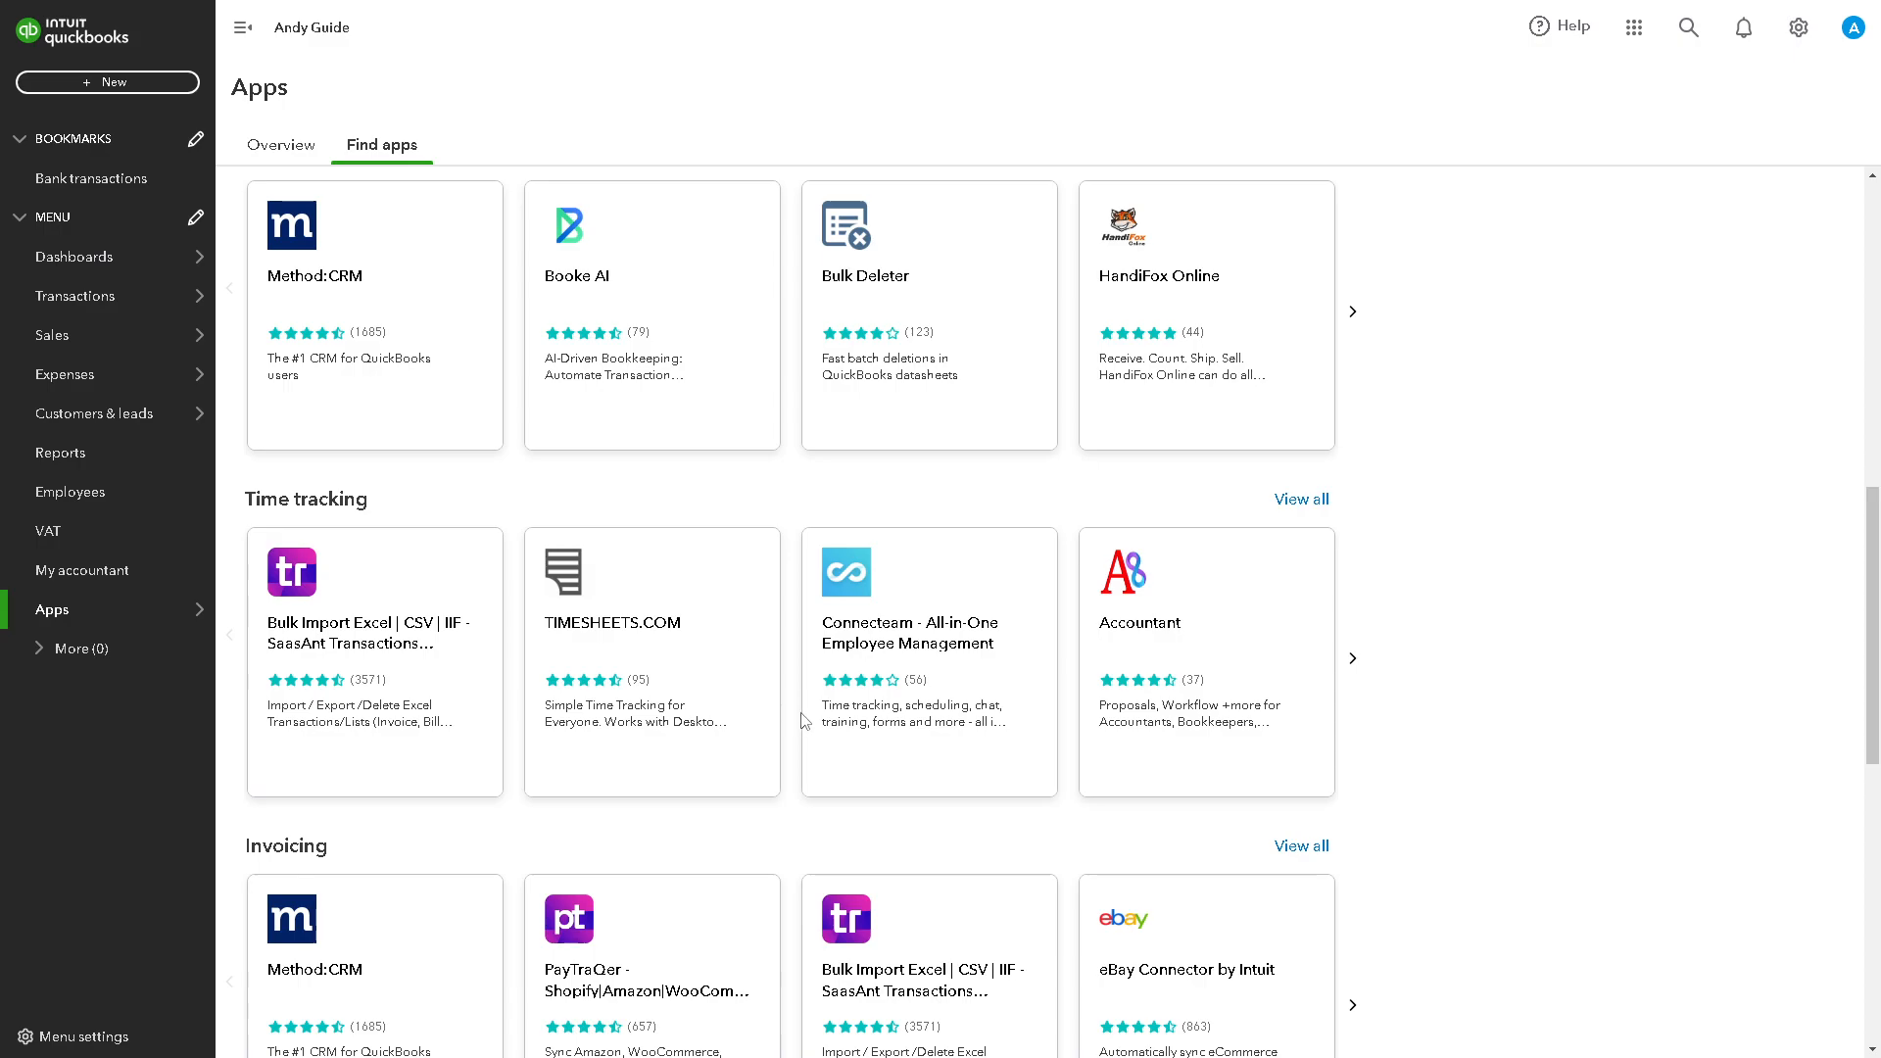
mouse_move(801, 731)
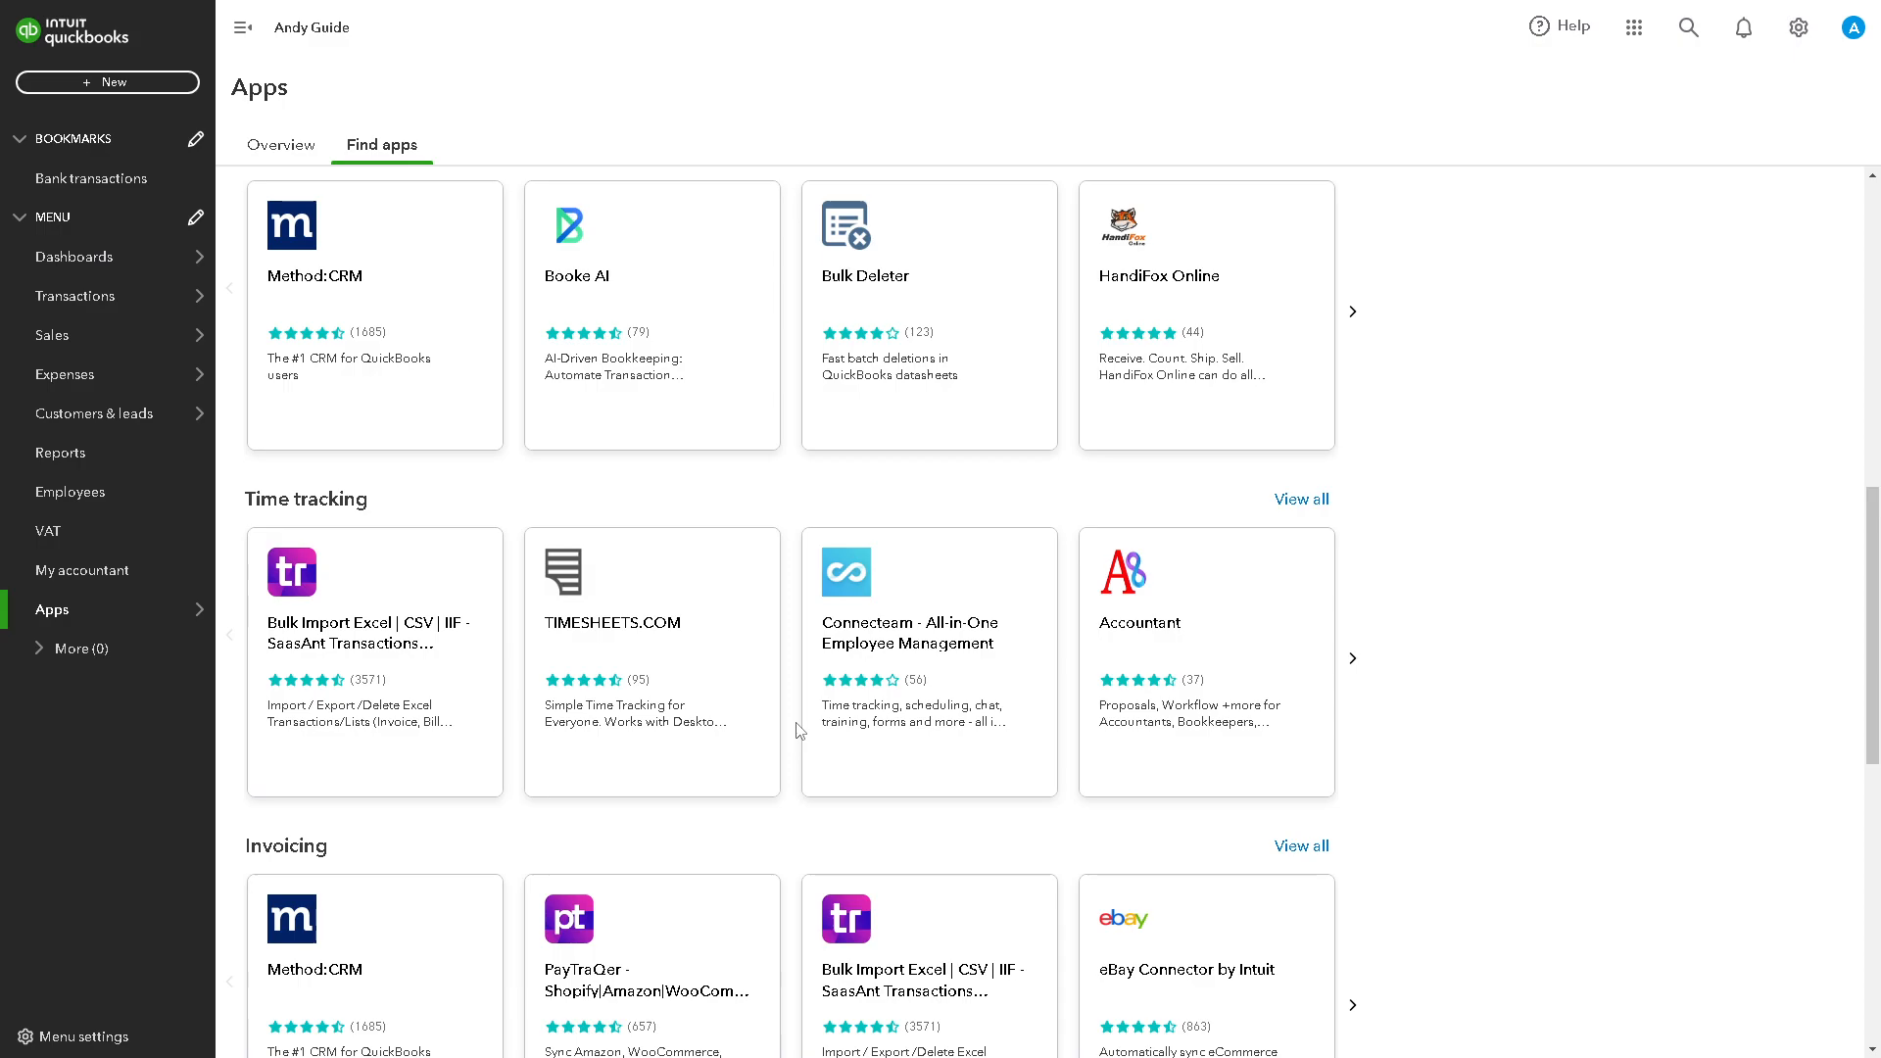
mouse_move(790, 731)
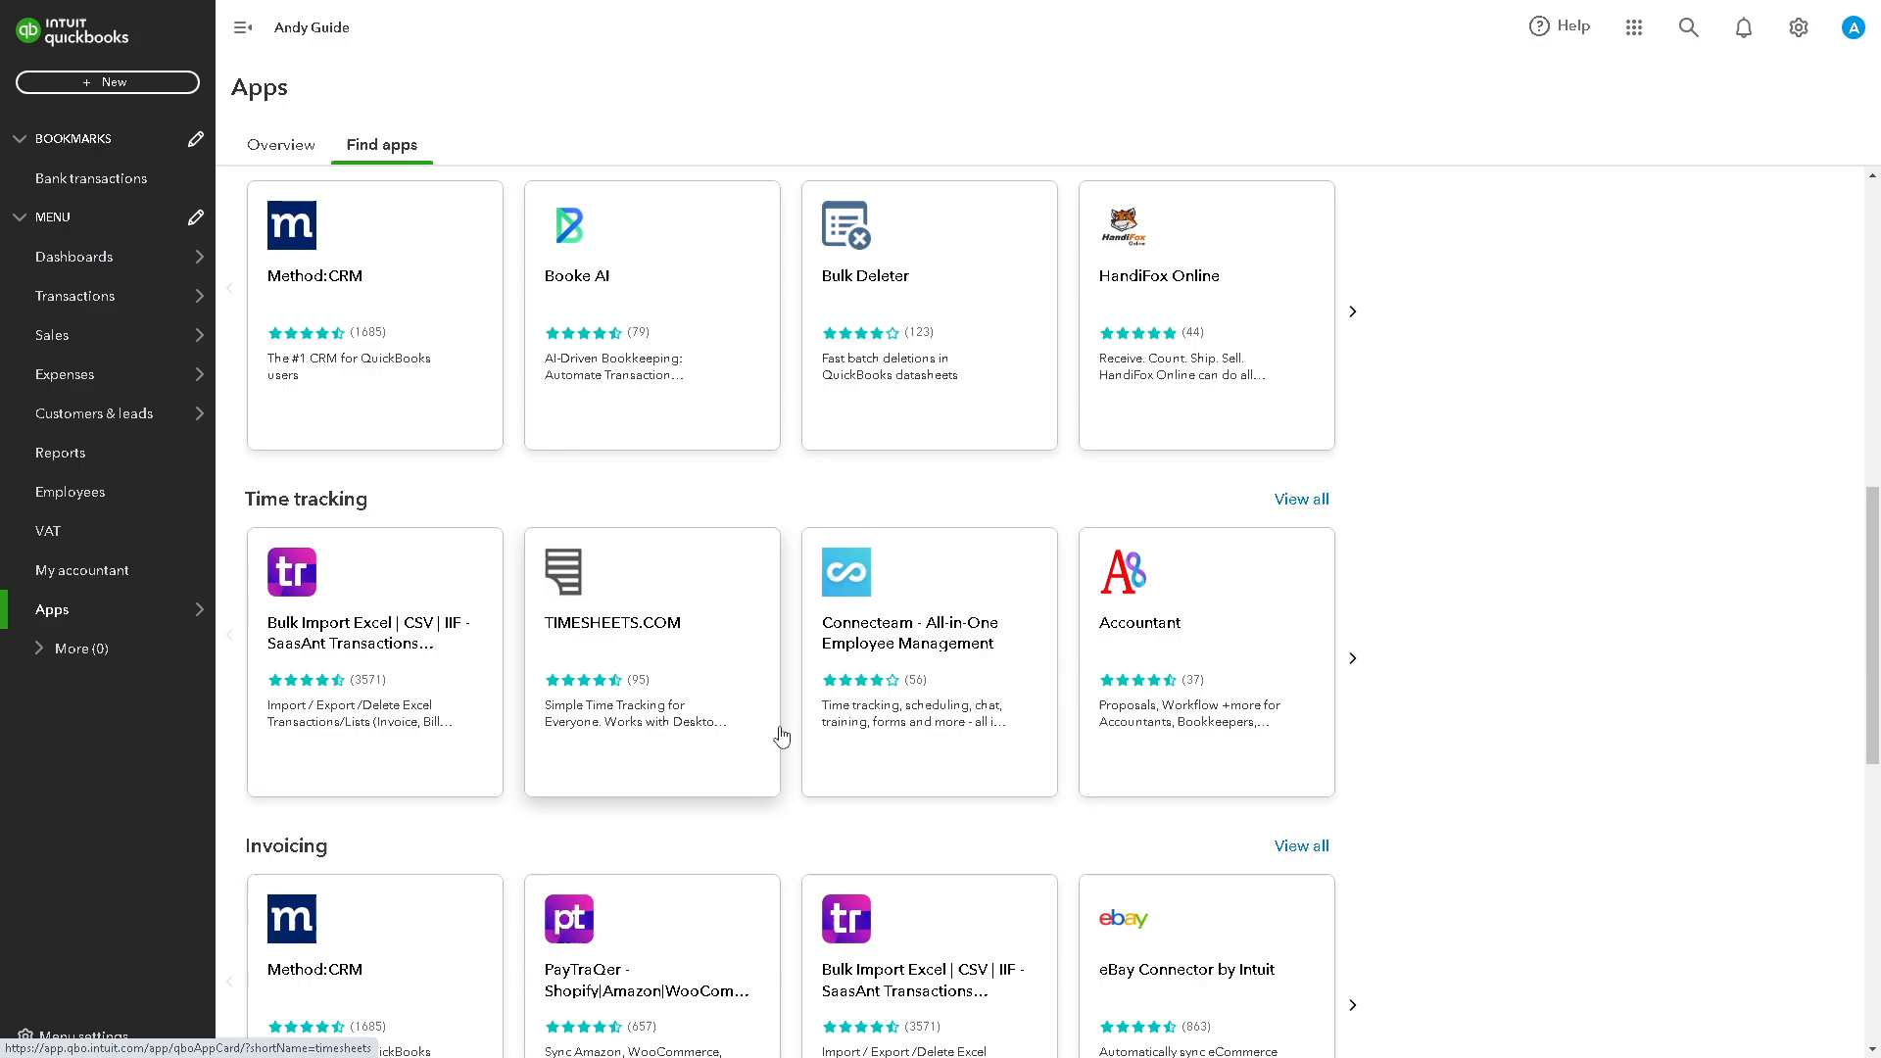
scroll("down", 3)
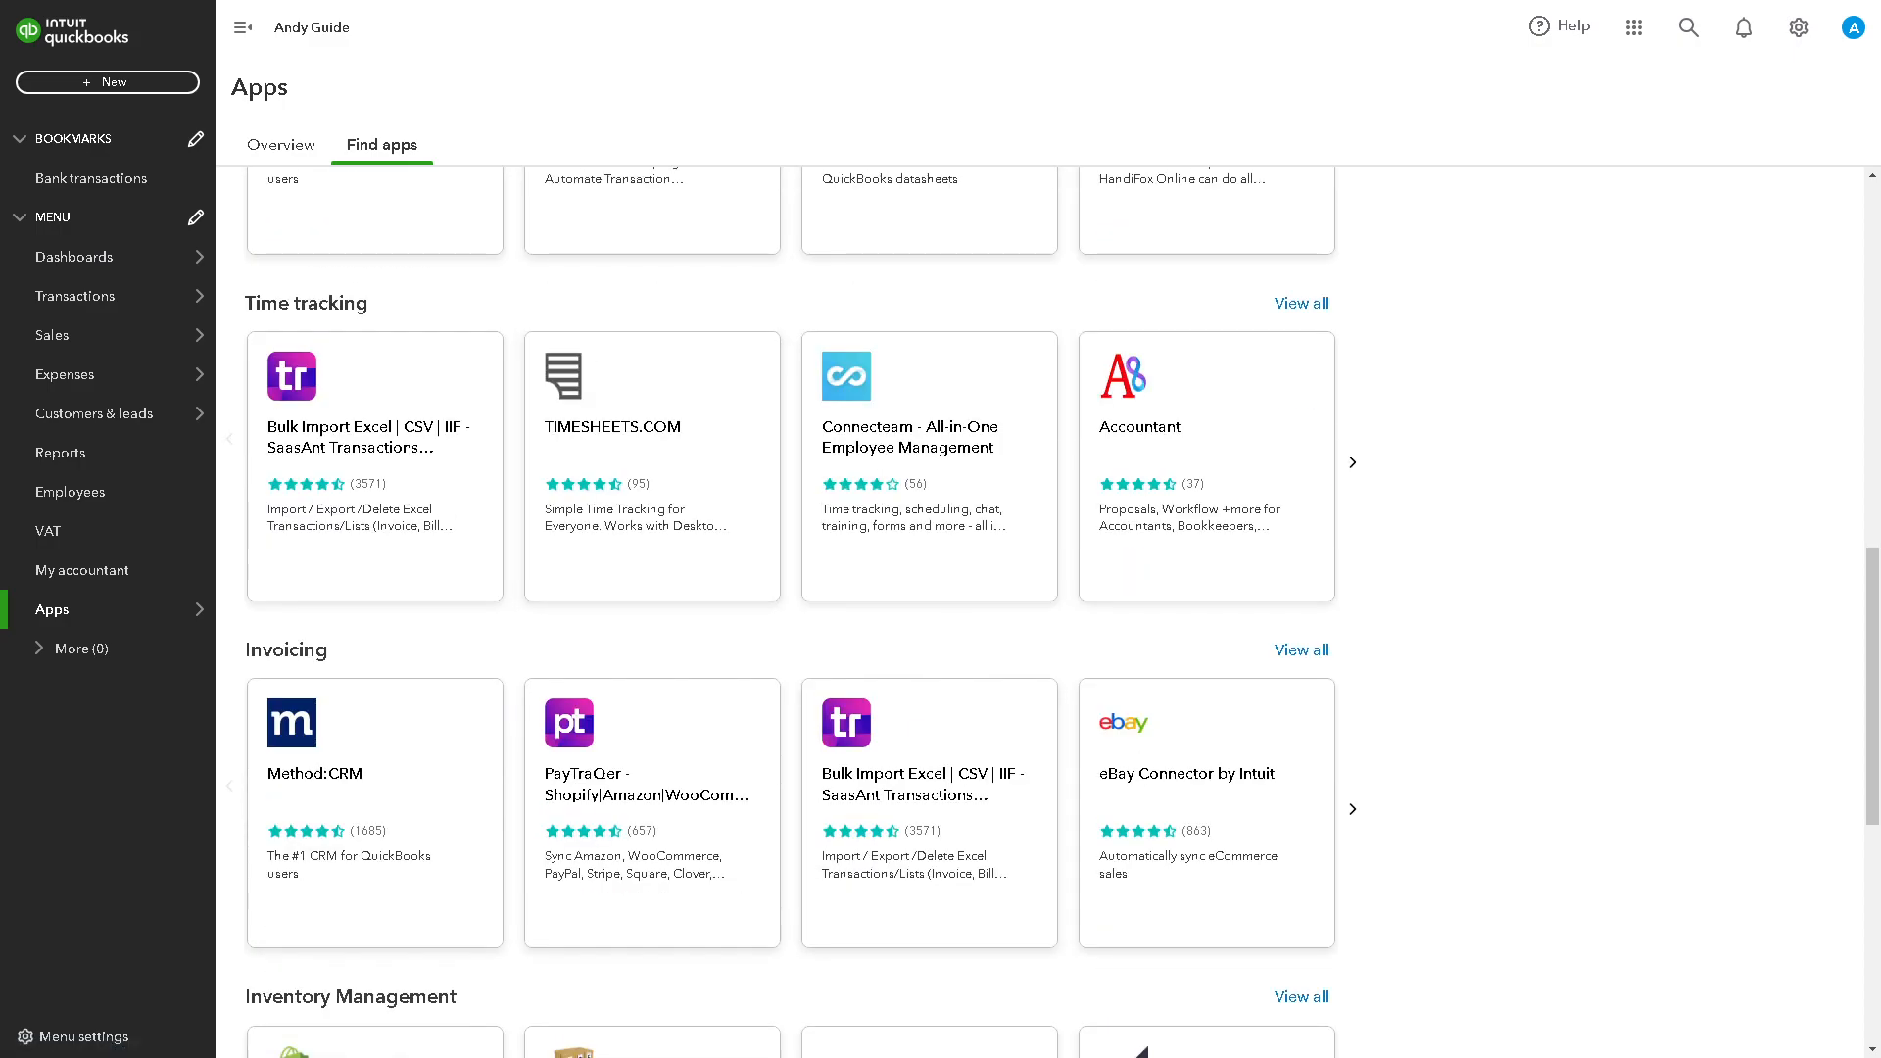
scroll("up", 3)
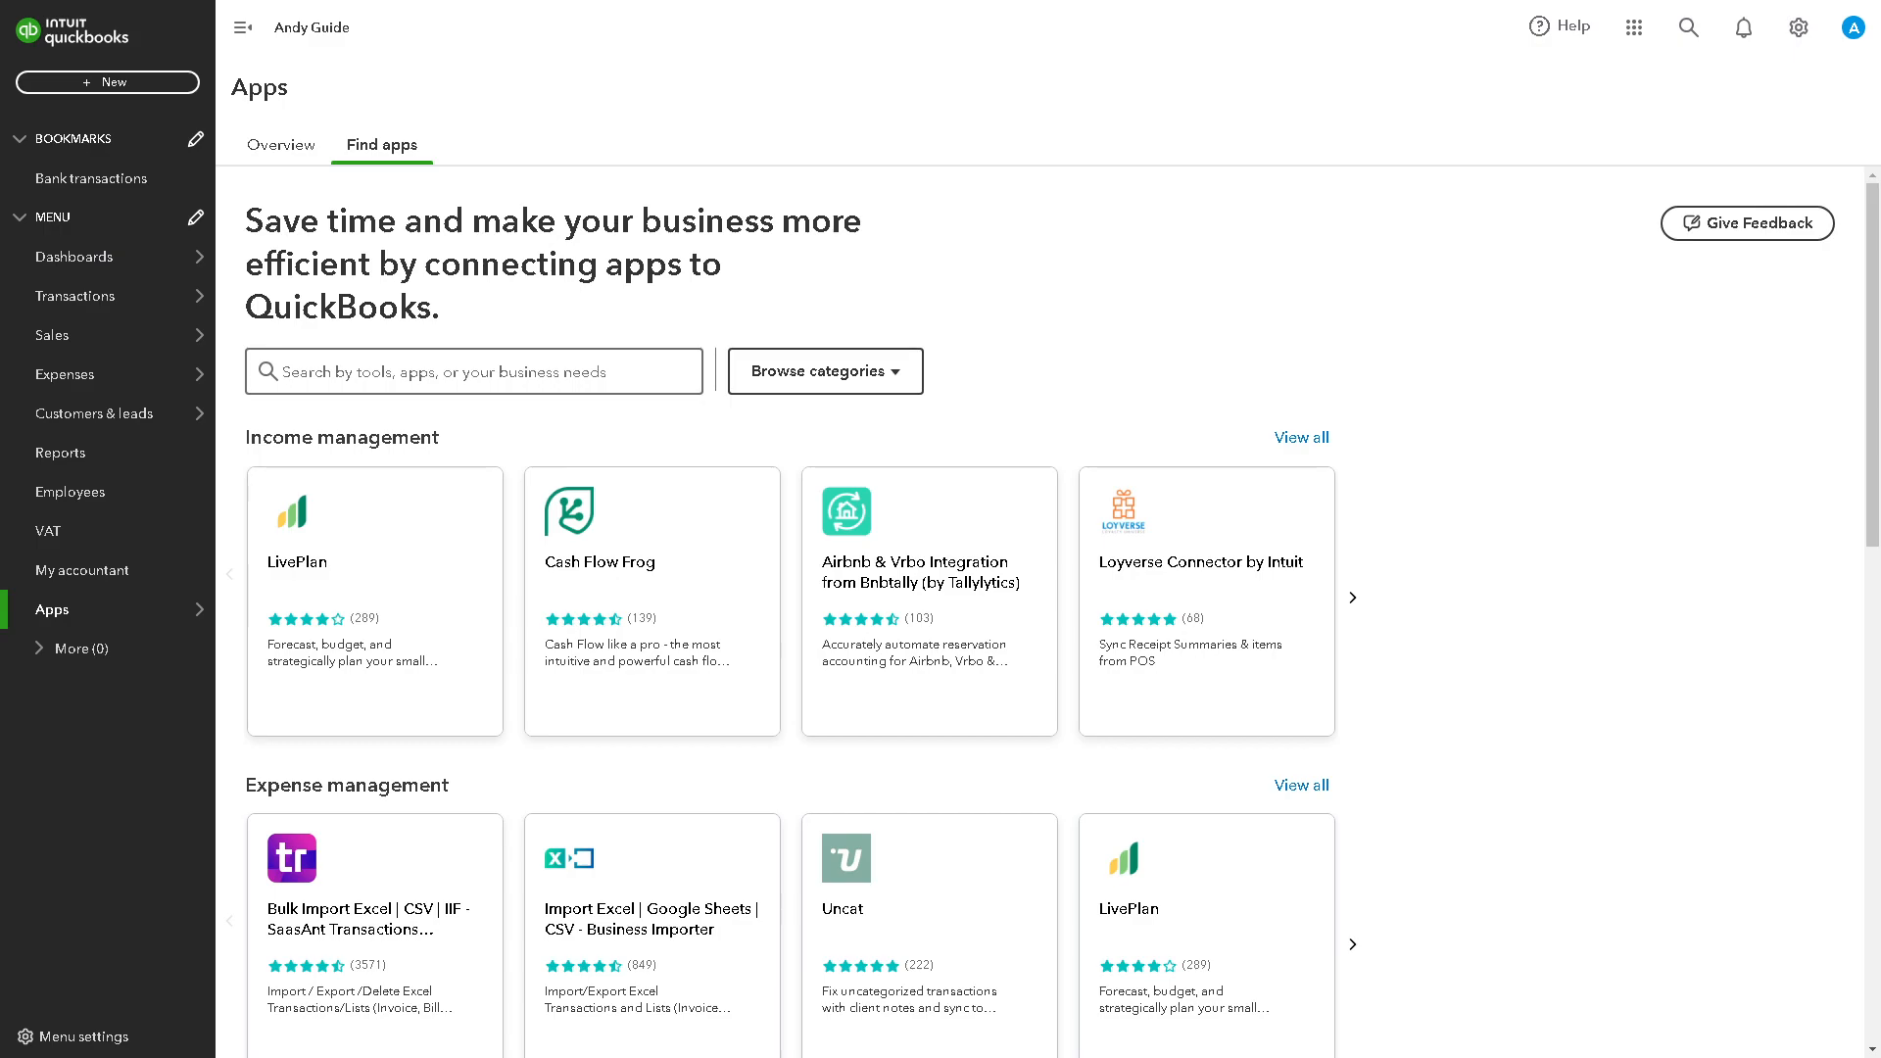
mouse_move(1601, 223)
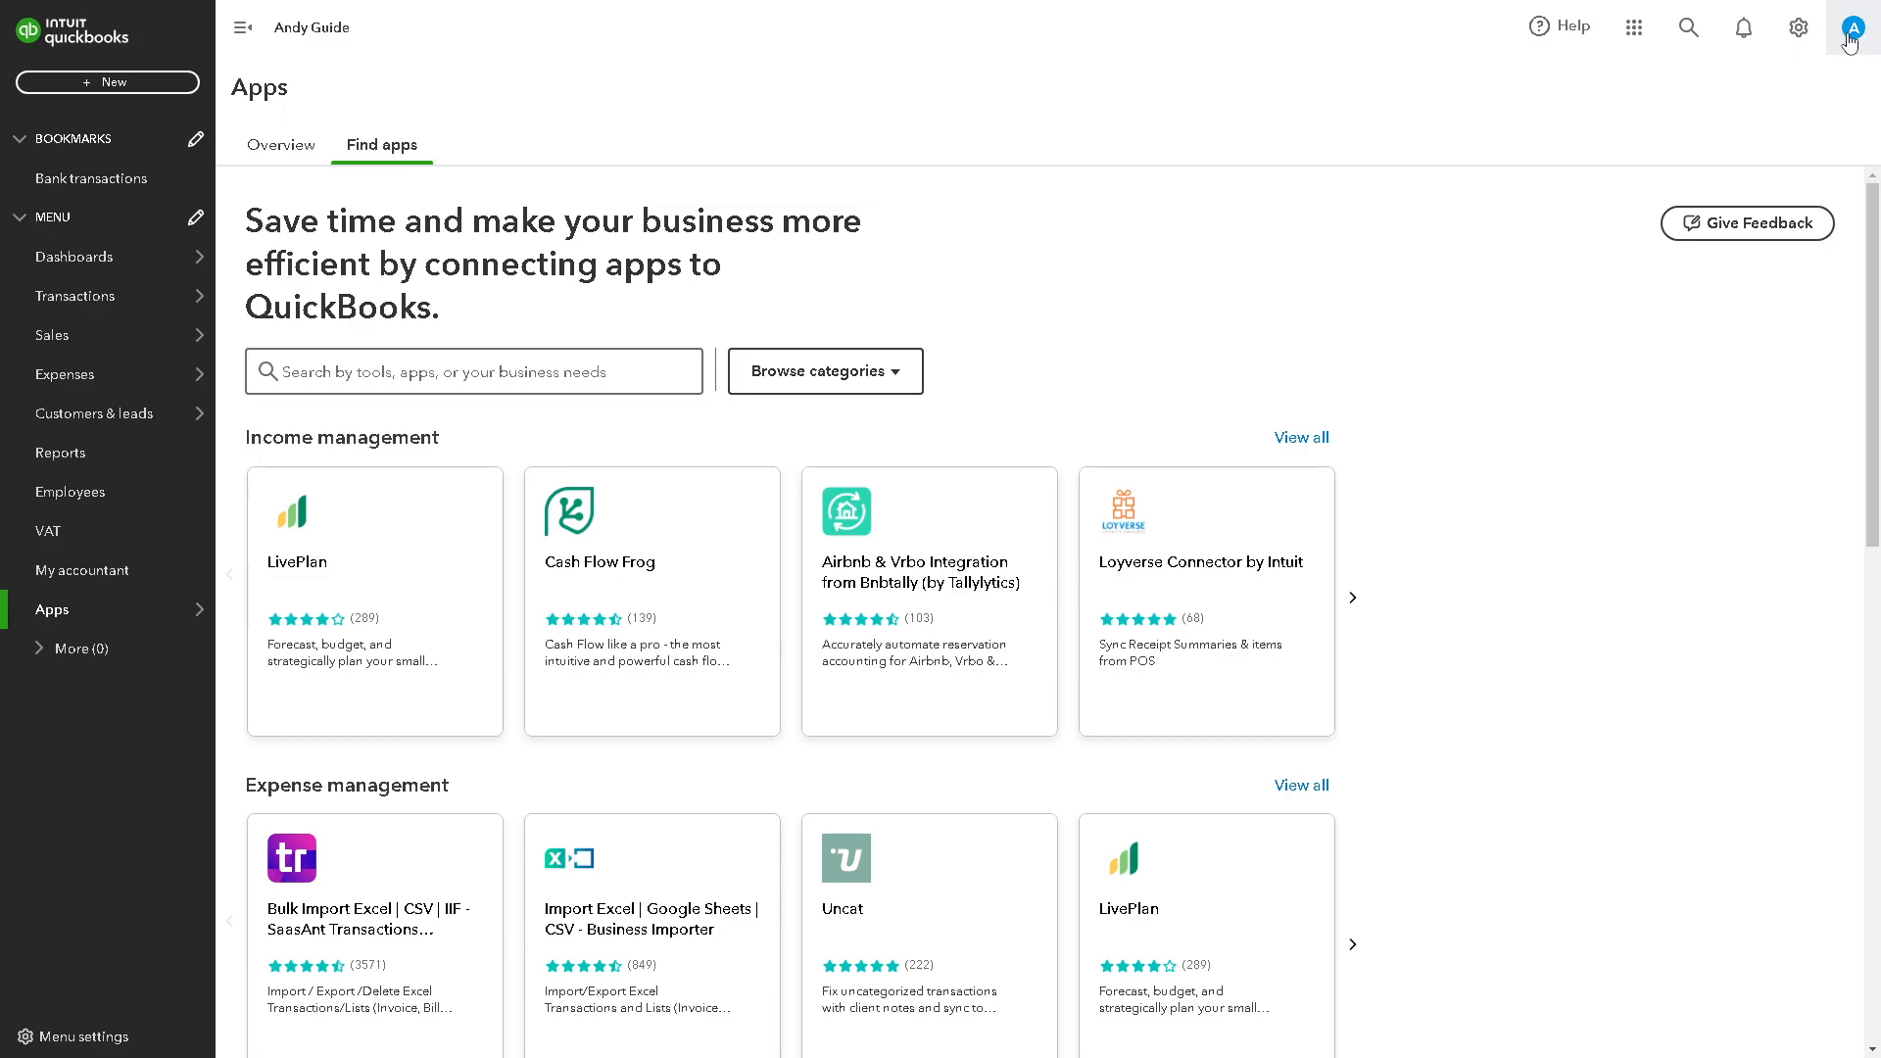
- From the gear menu's Profile section, go to Subscriptions and billing for the company
left_click(1852, 26)
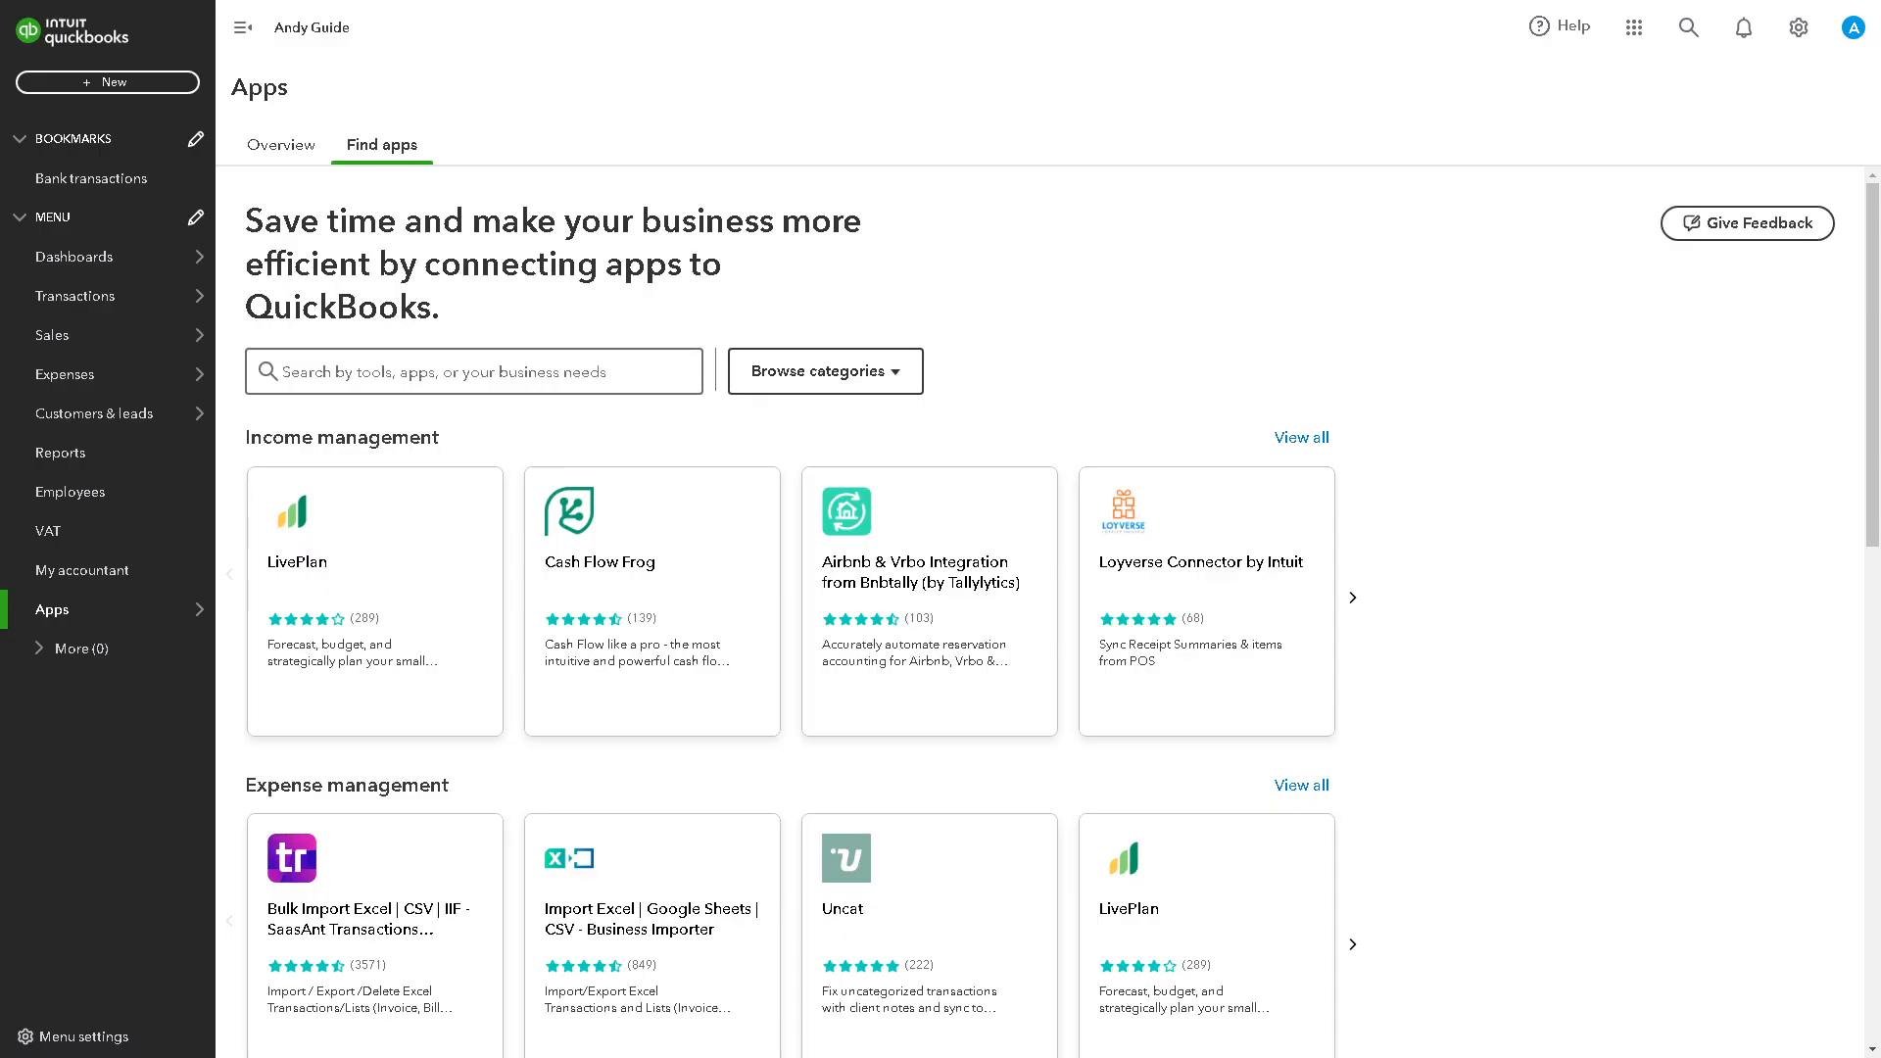
left_click(1799, 26)
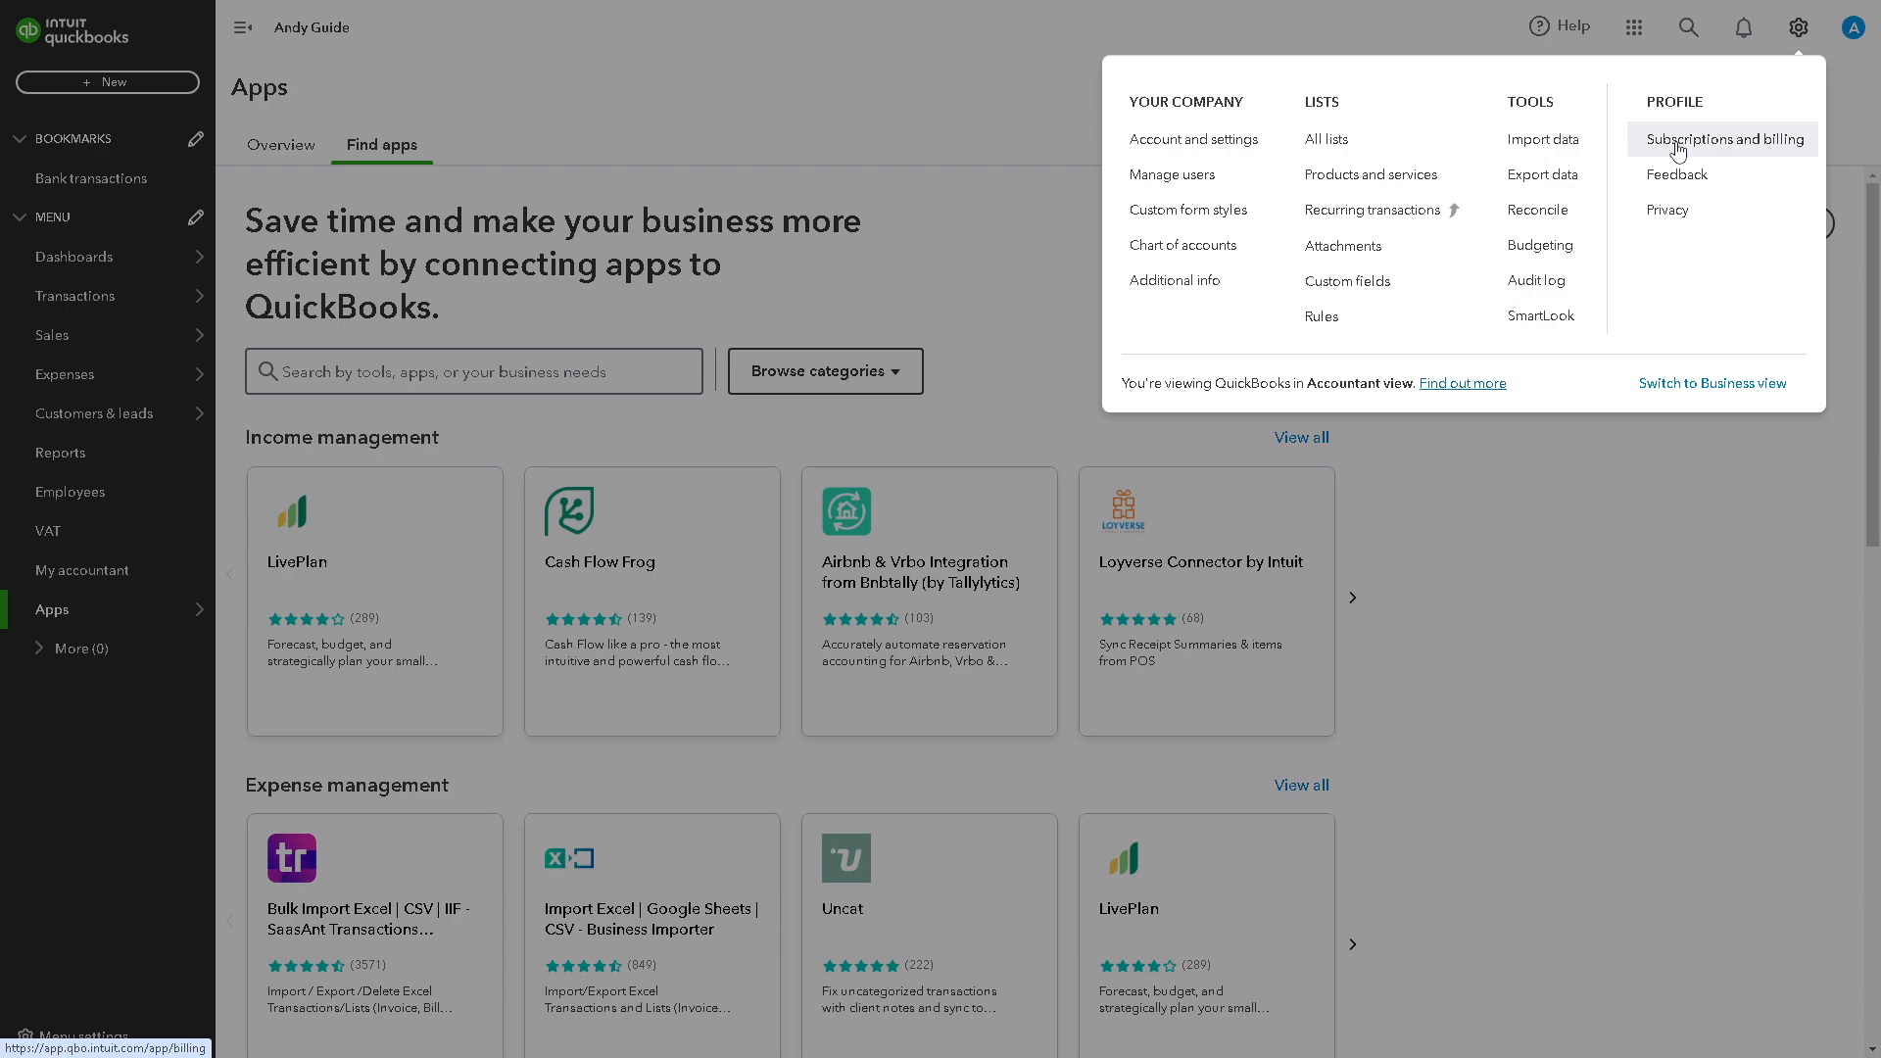
left_click(1725, 139)
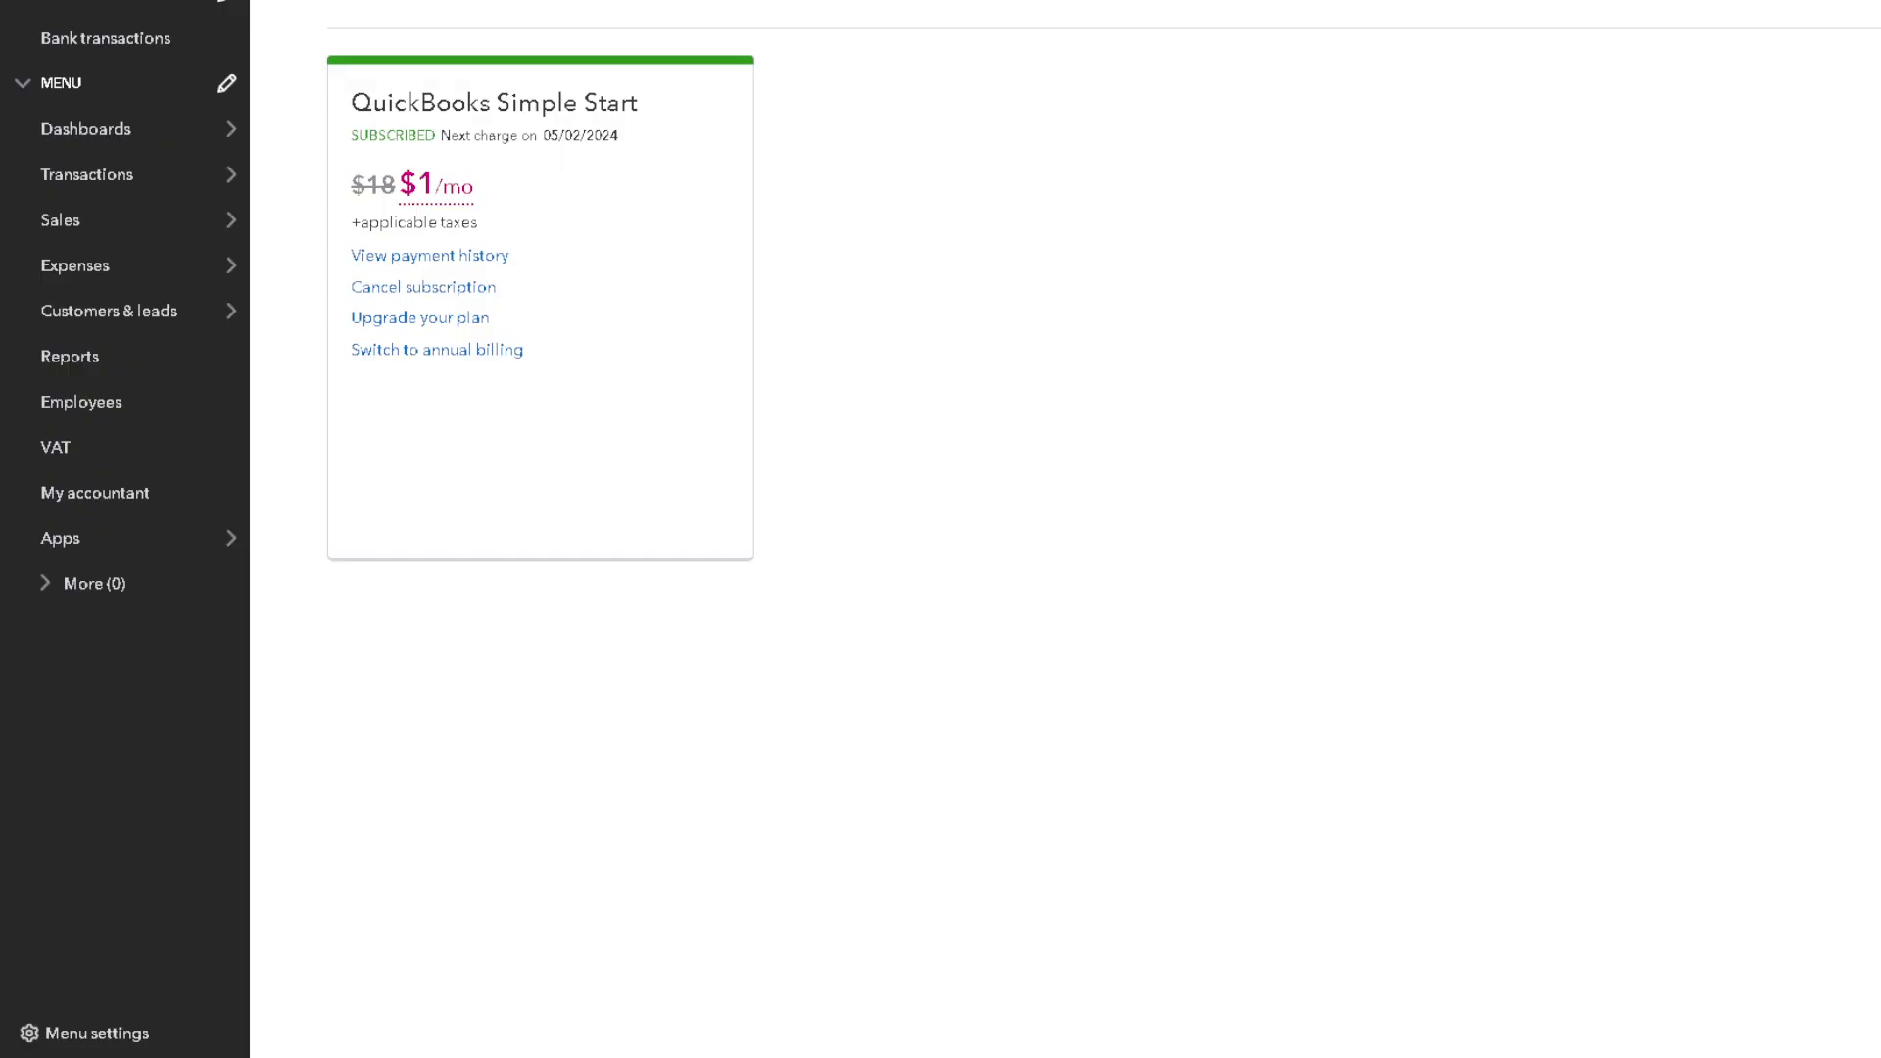
mouse_move(737, 196)
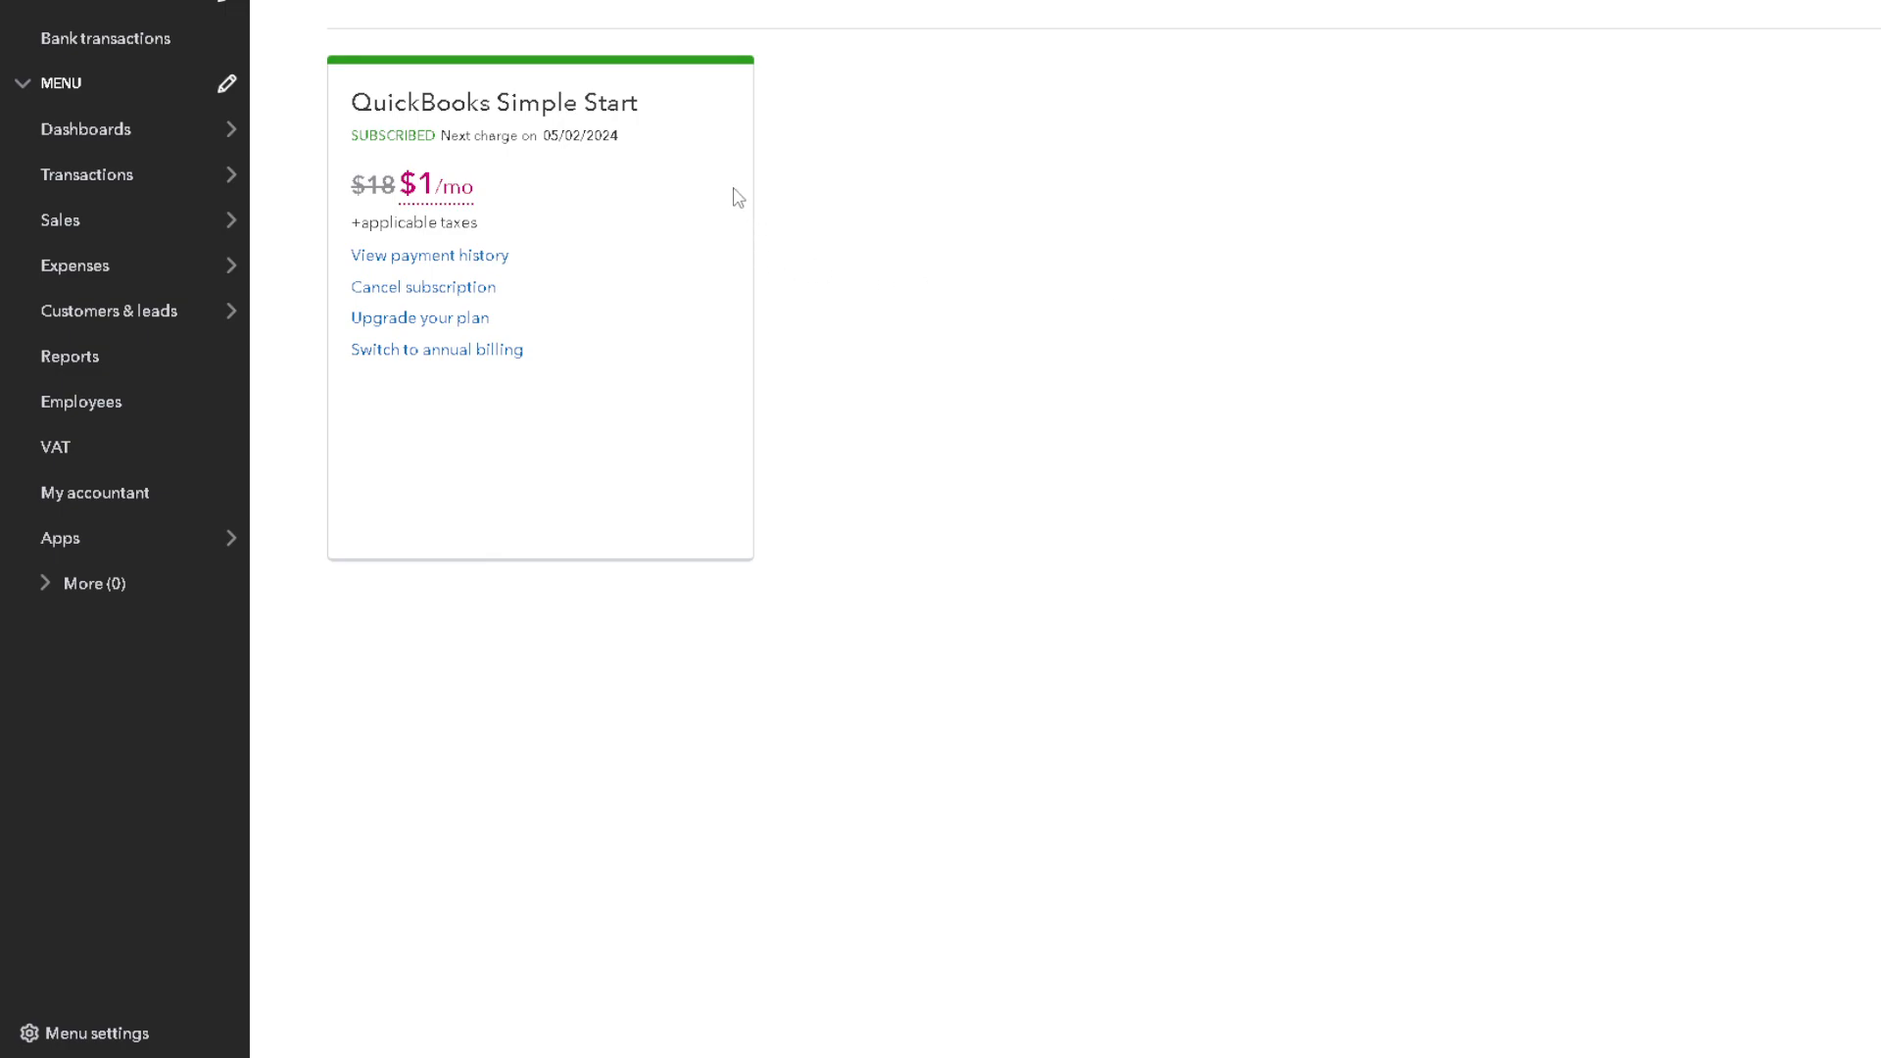
mouse_move(501, 141)
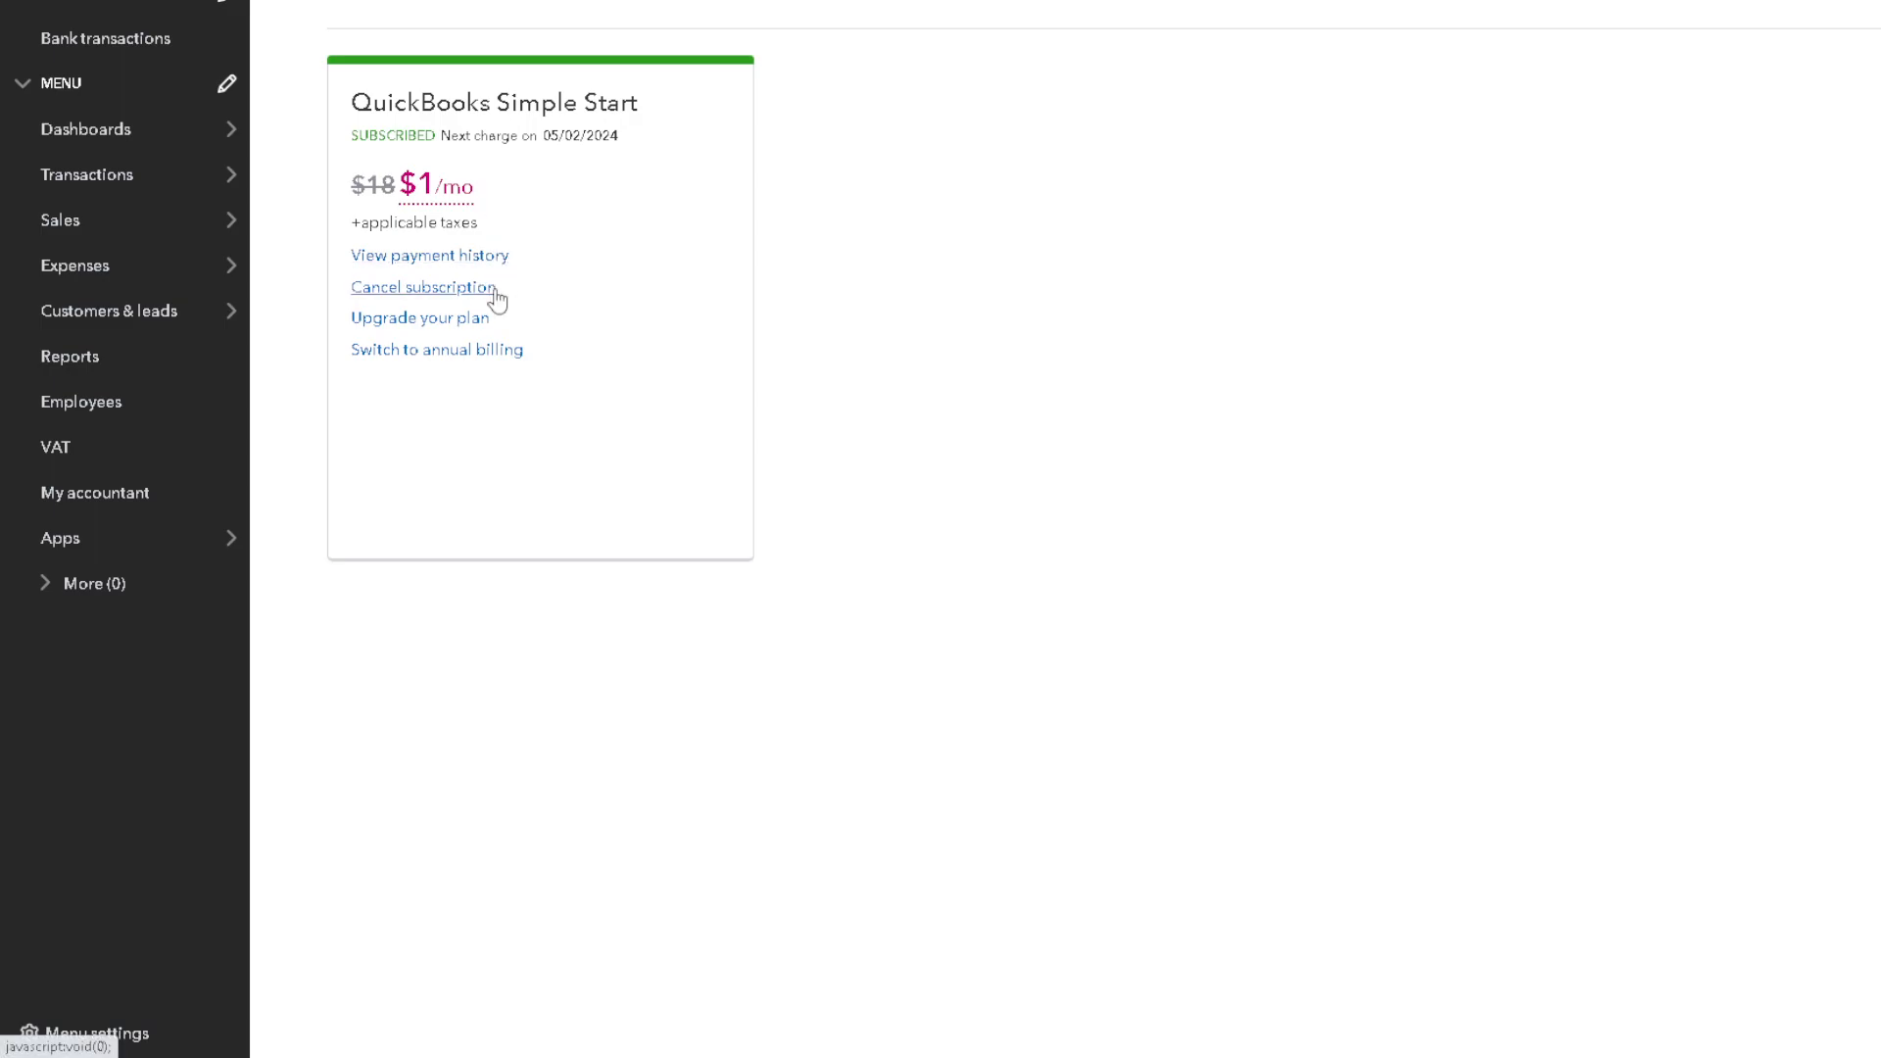
mouse_move(419, 317)
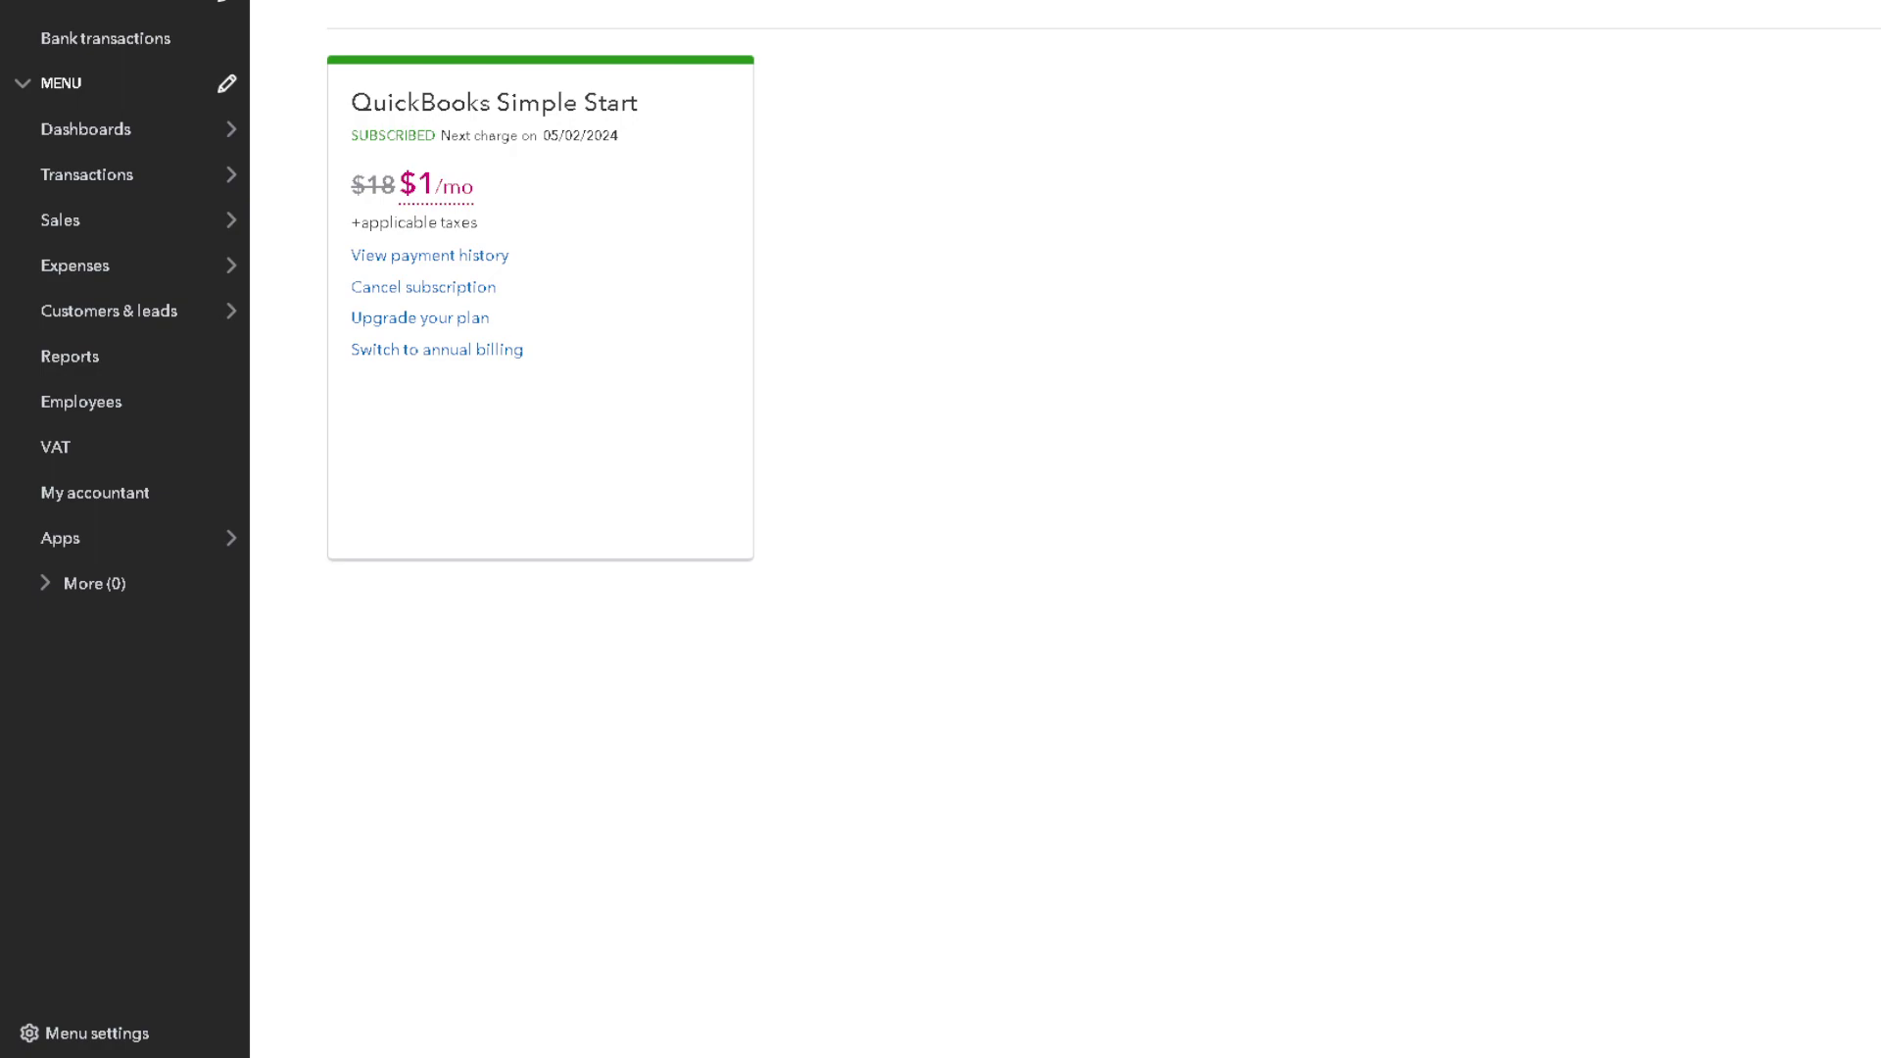
mouse_move(424, 287)
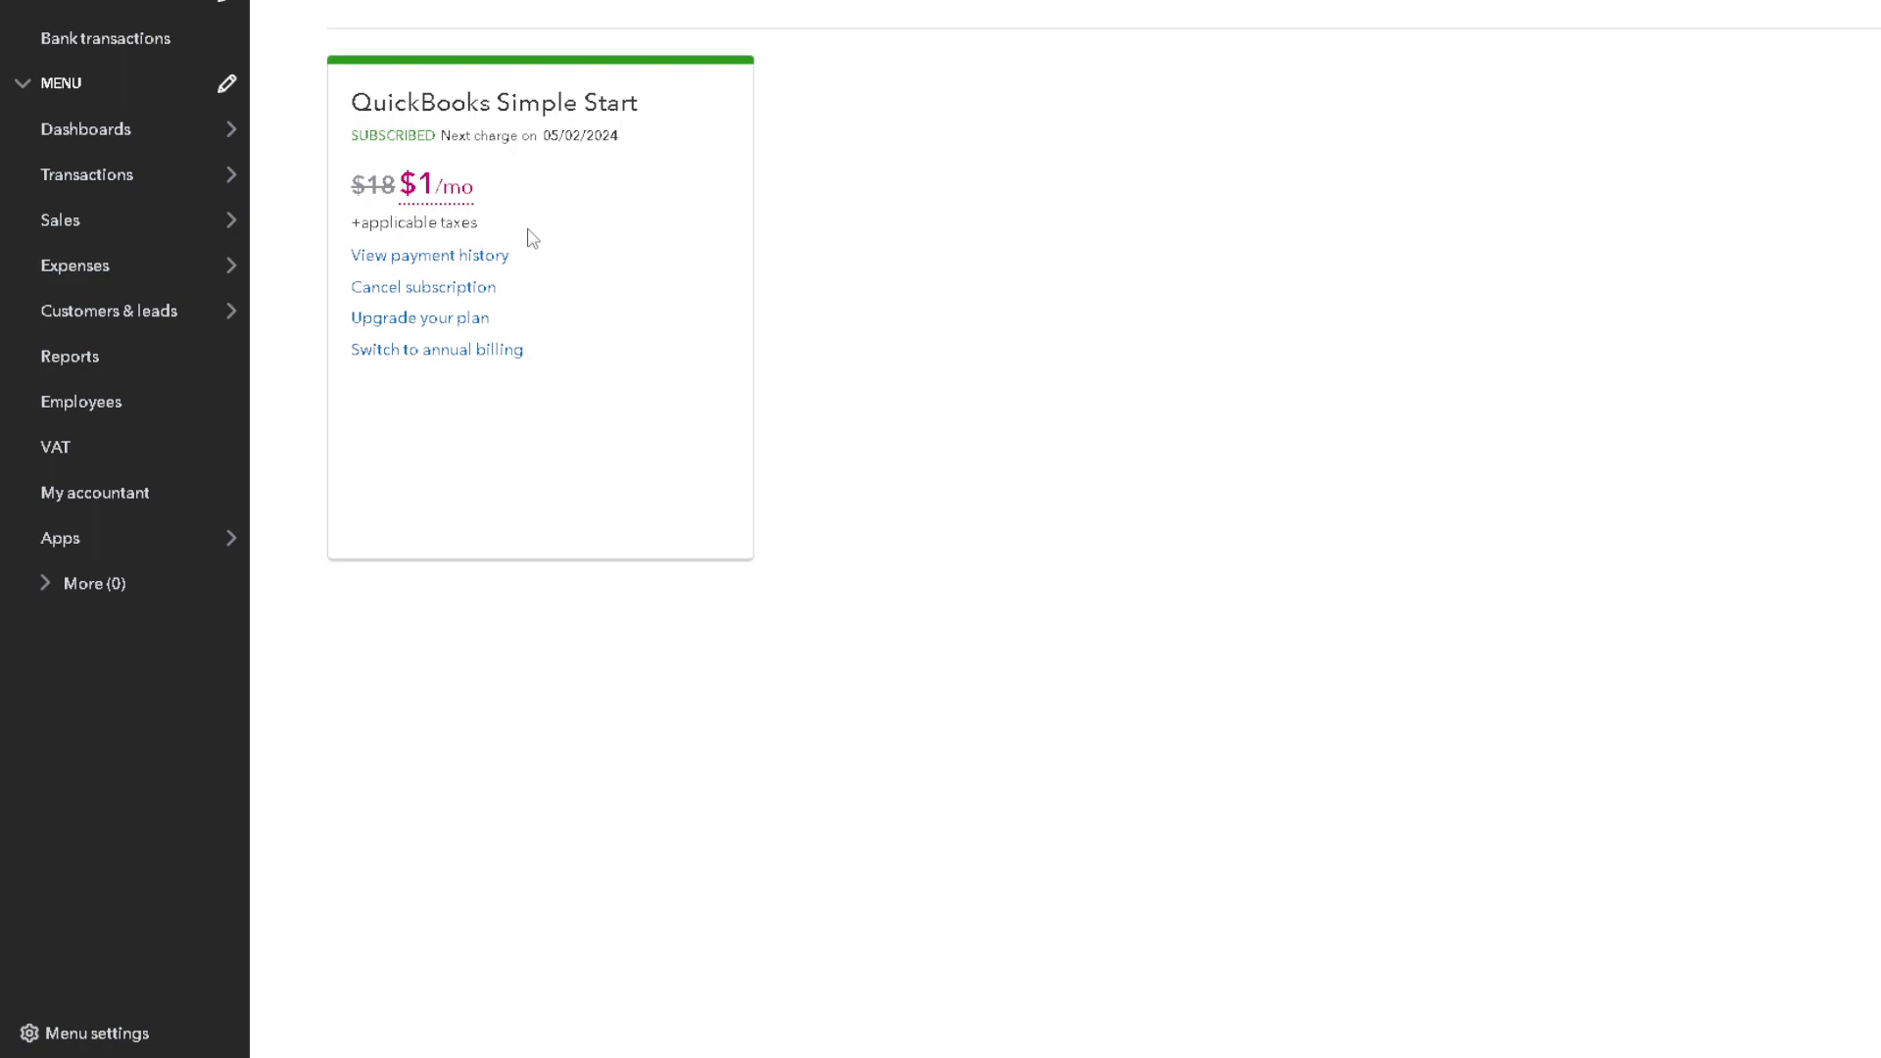
mouse_move(457, 221)
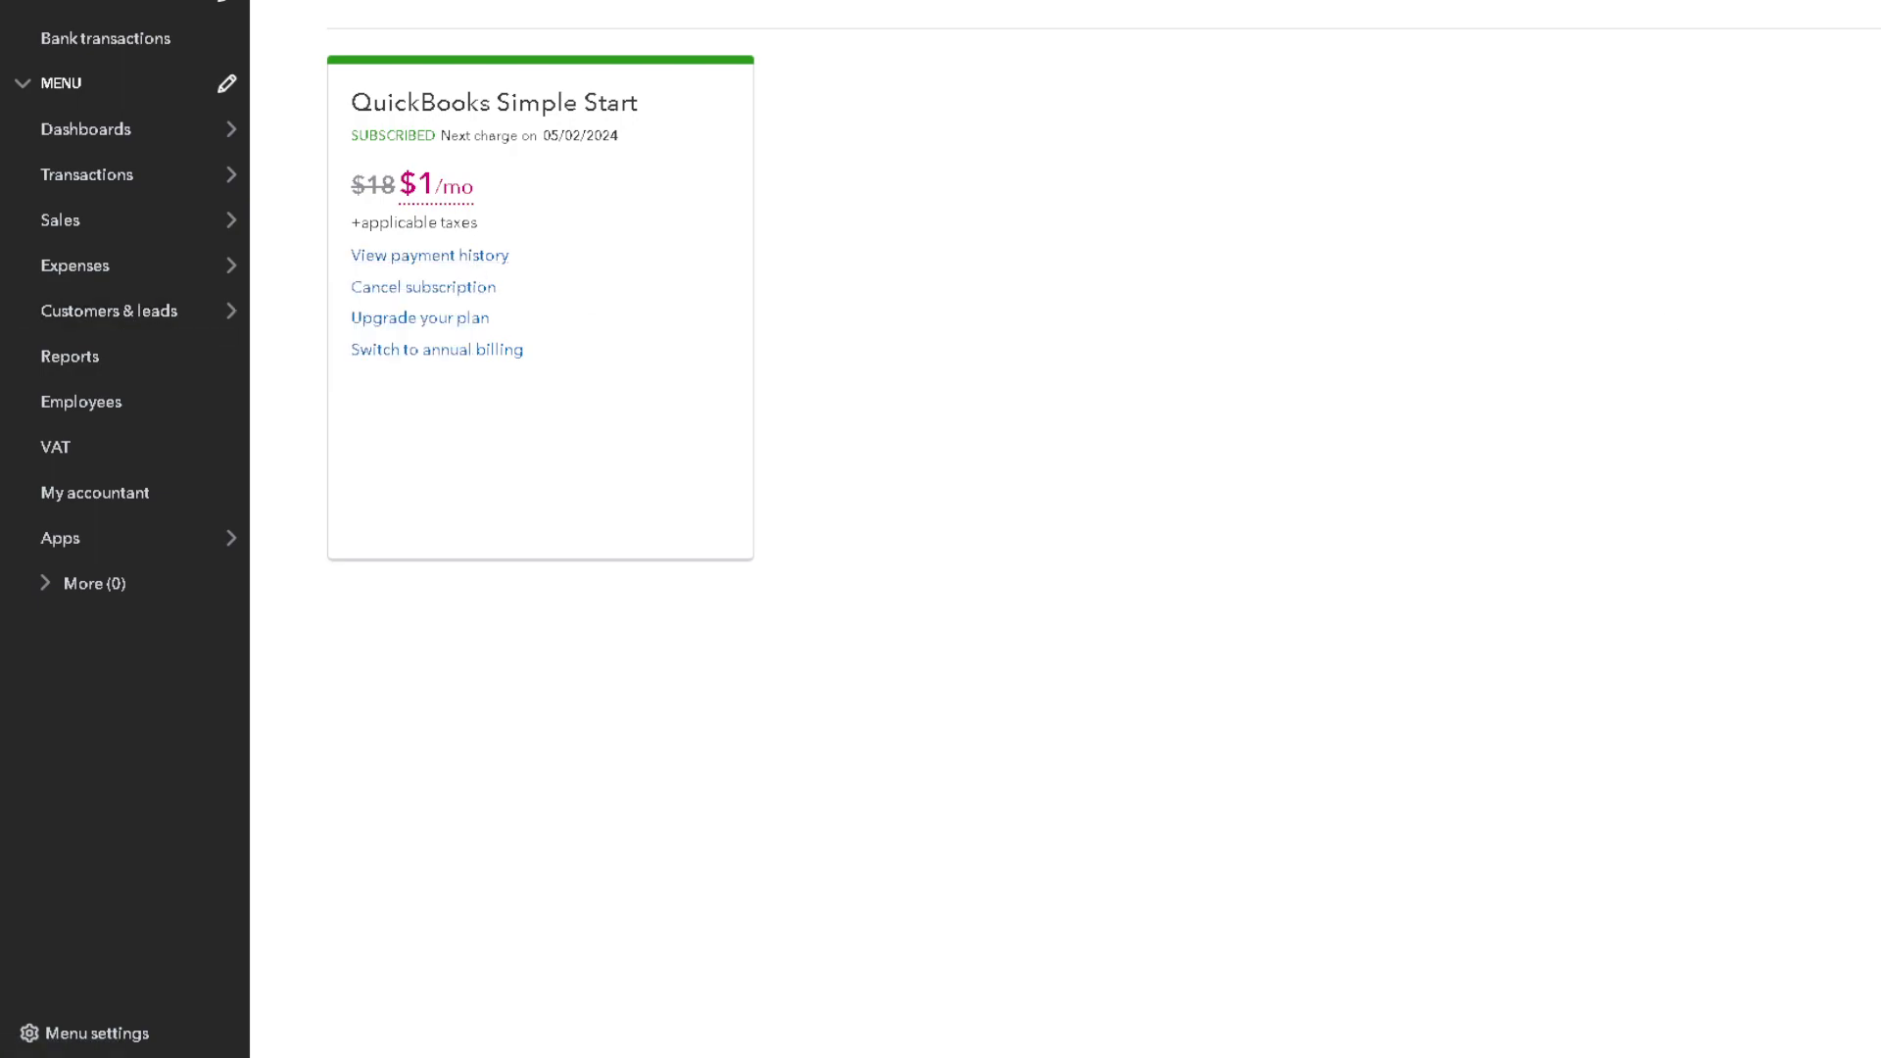
mouse_move(1395, 280)
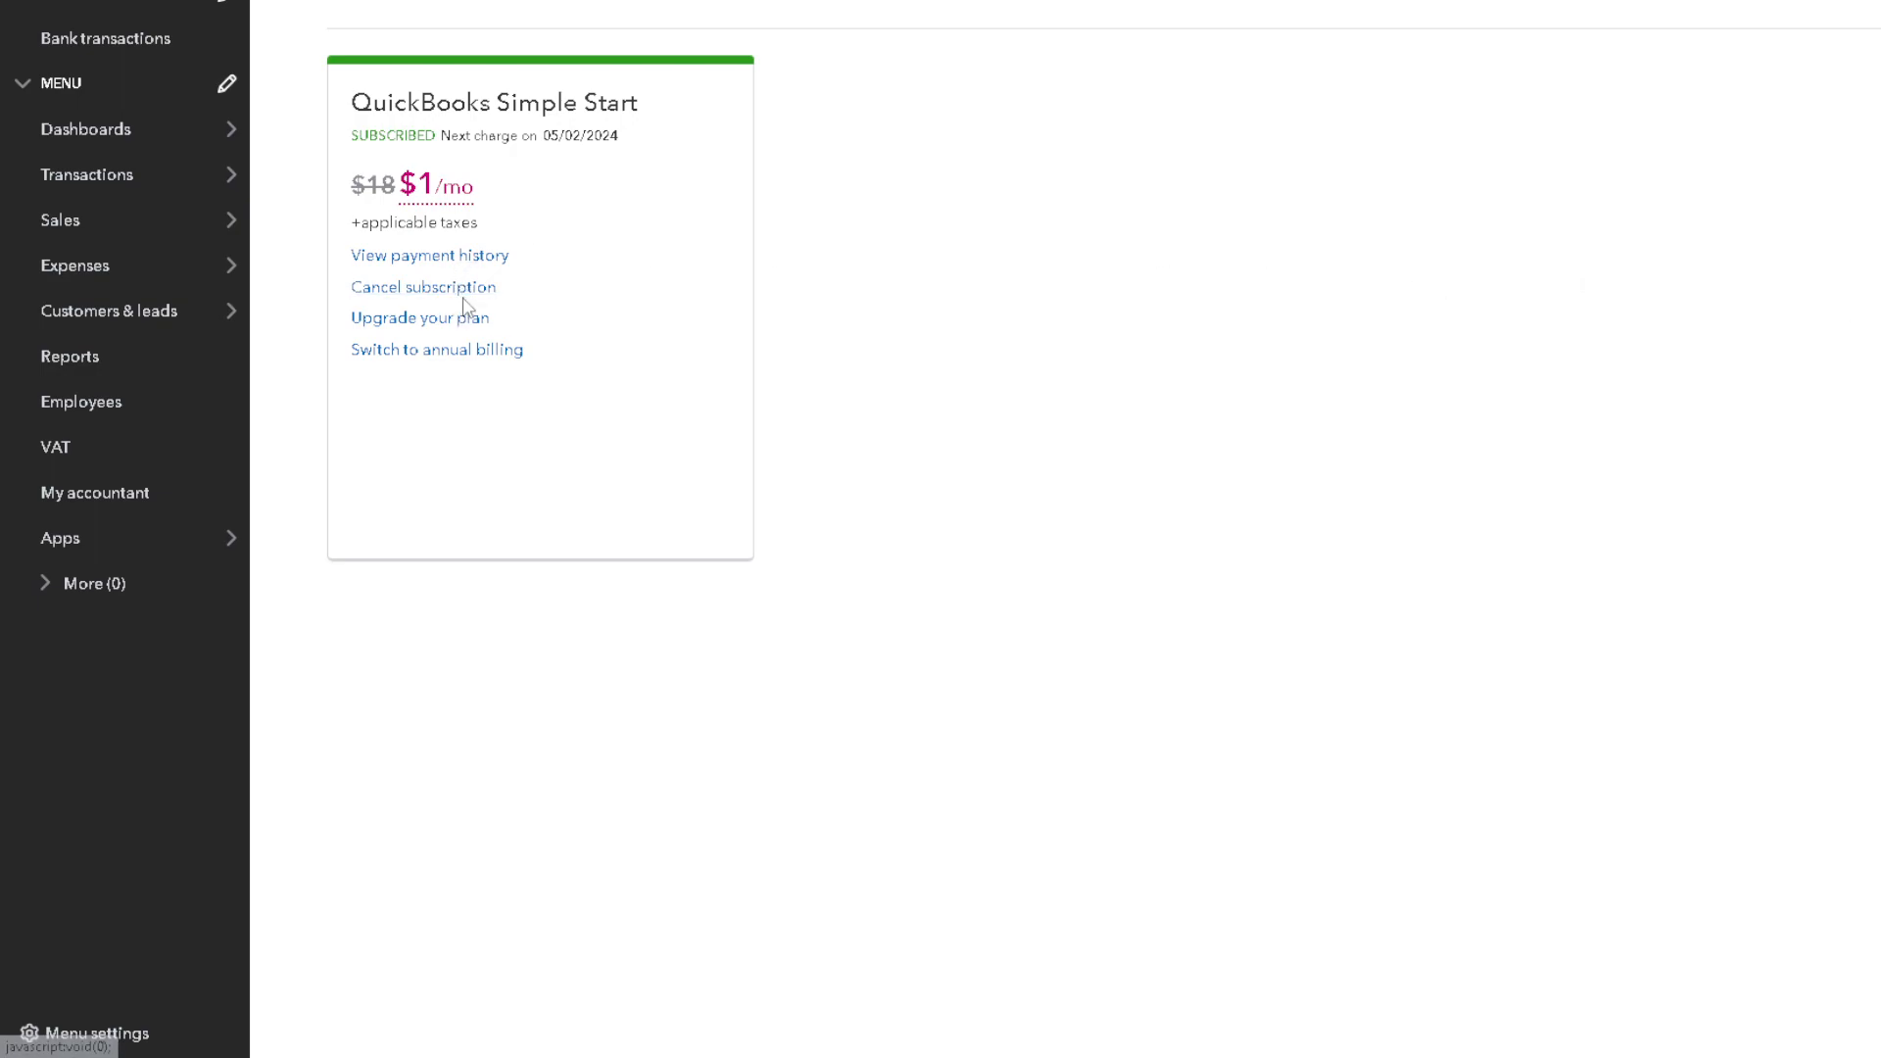
mouse_move(423, 286)
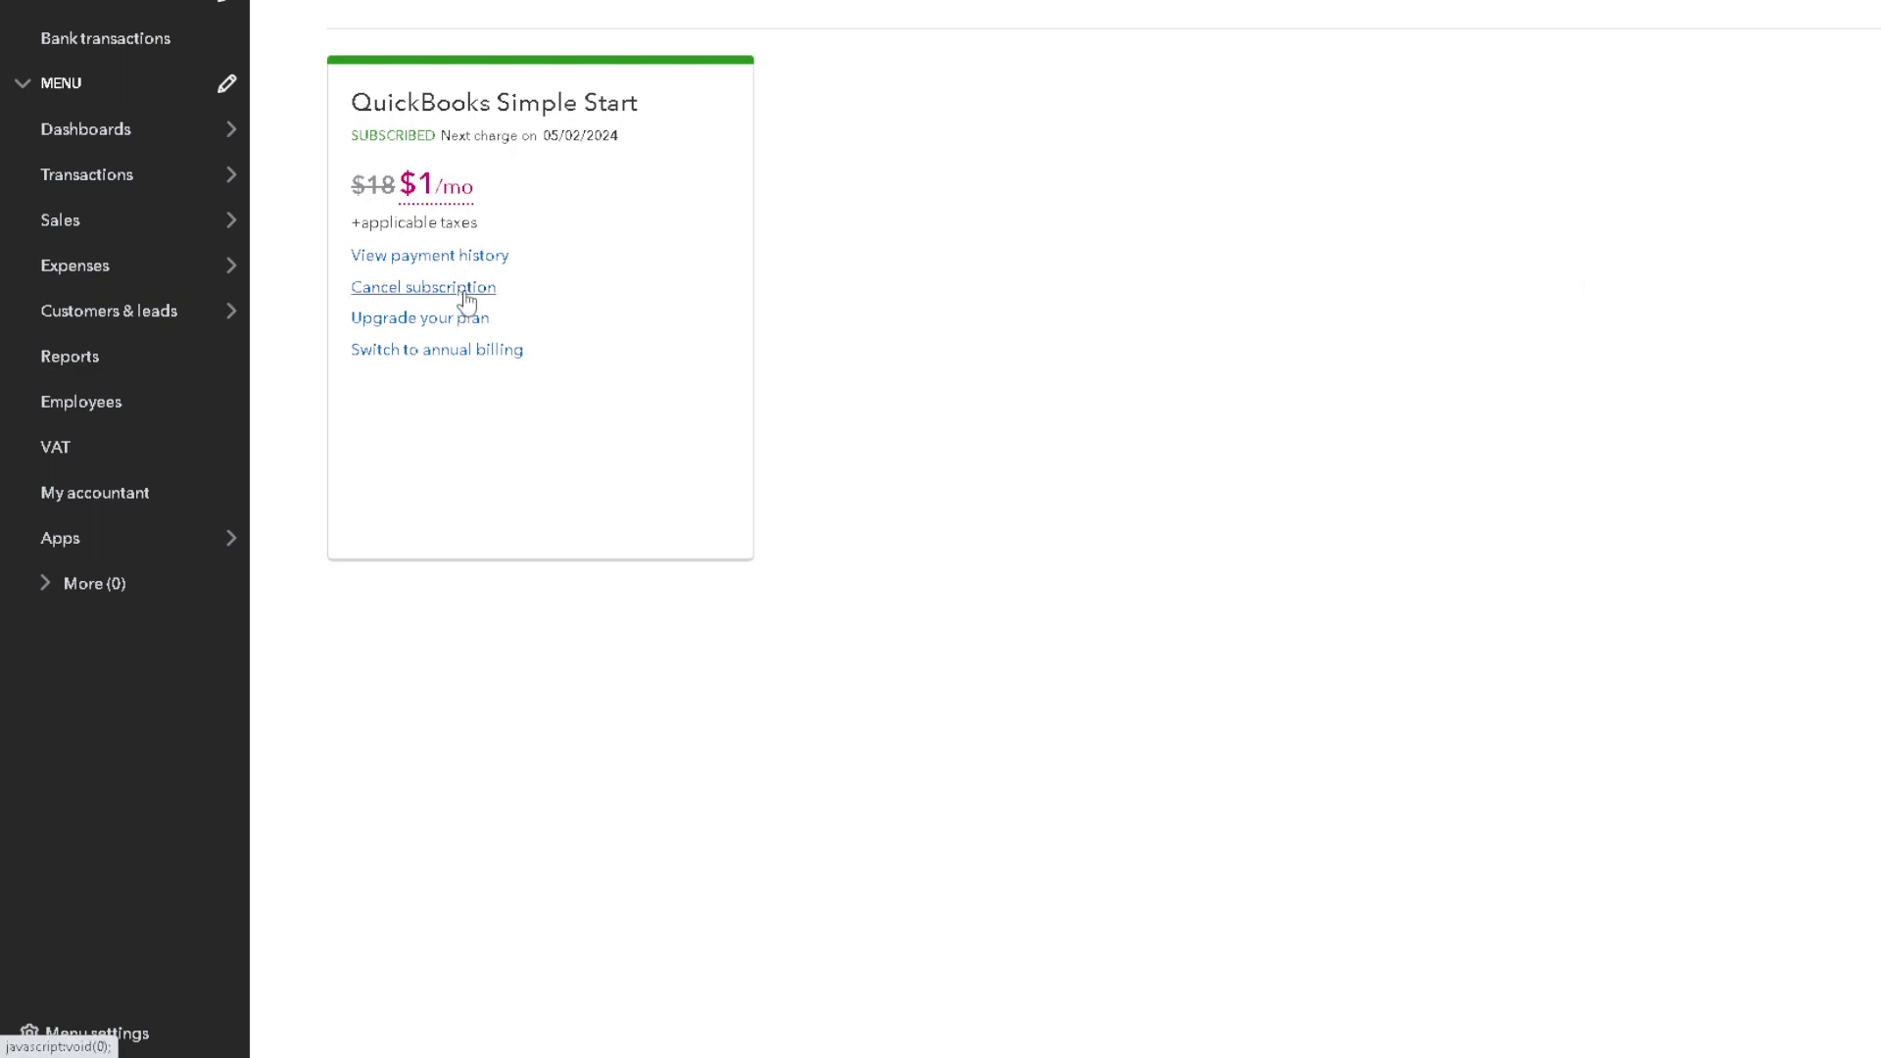
left_click(423, 286)
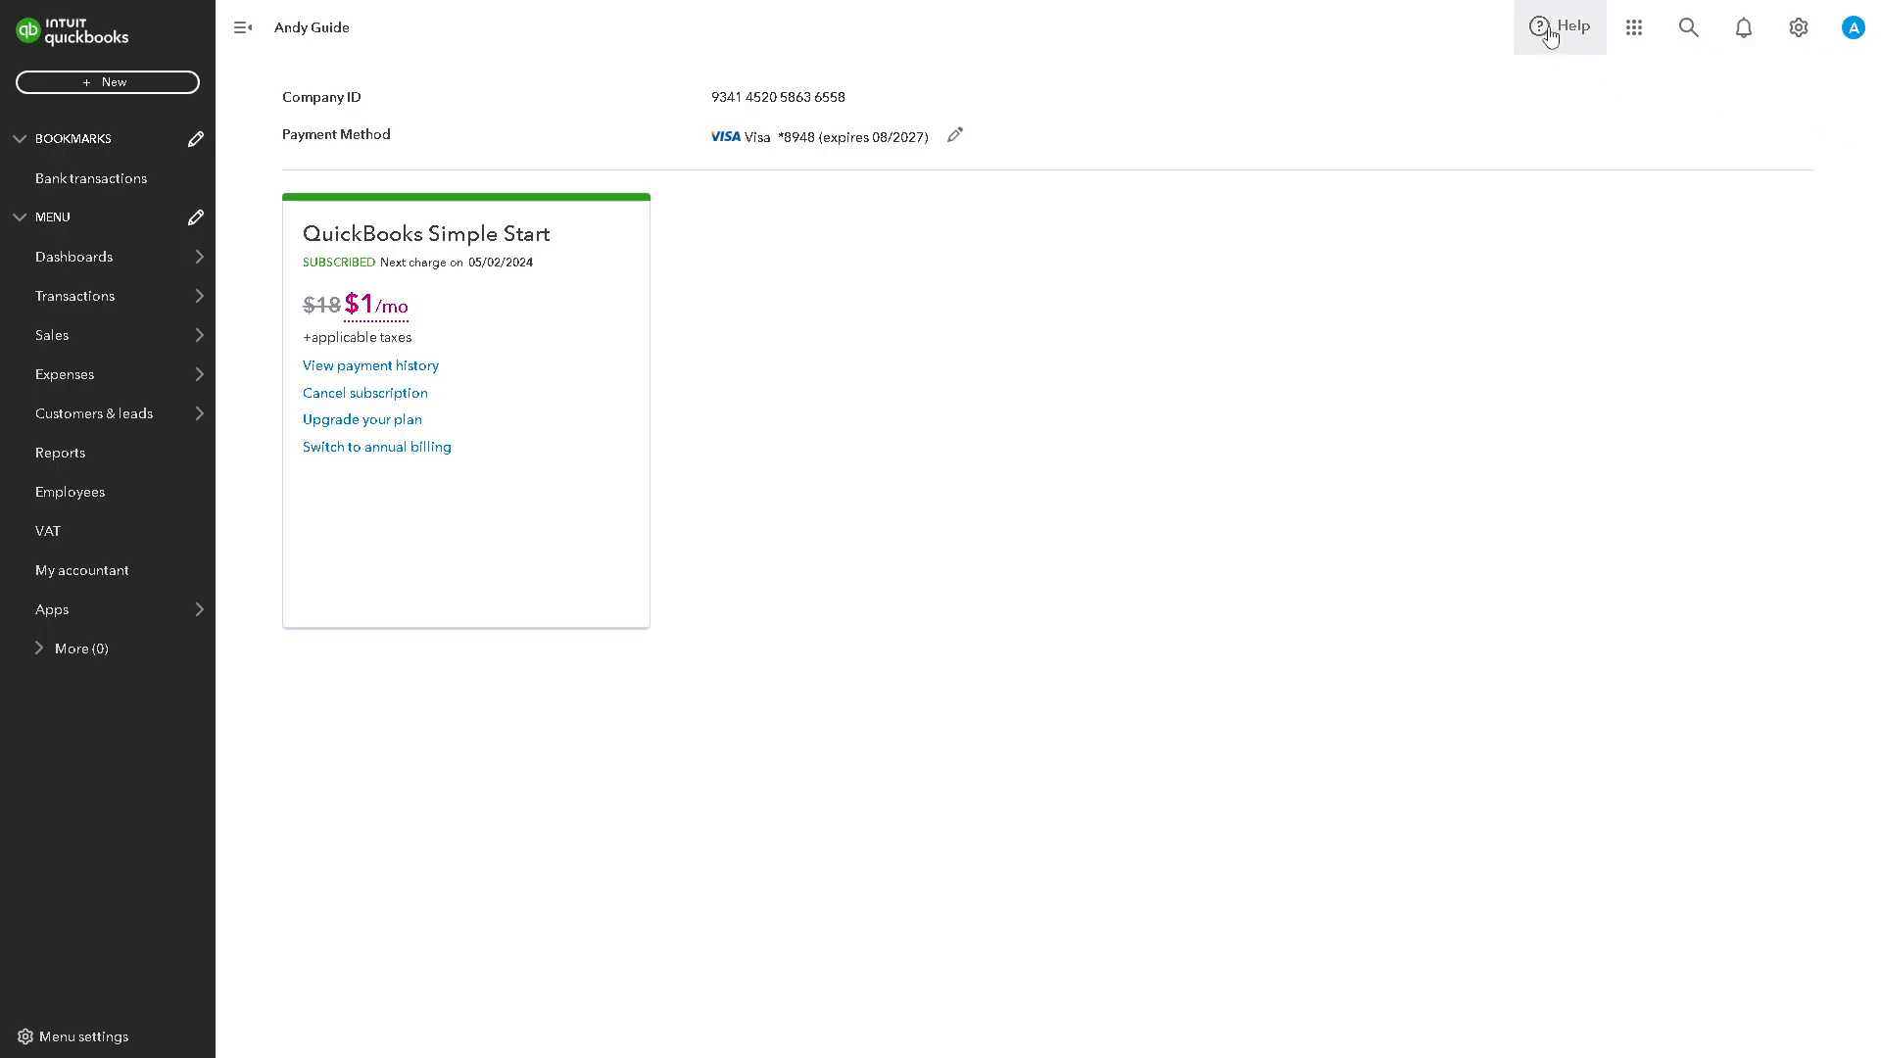
- Switch the Help panel to the Assistant, then begin cancelling the Simple Start subscription
left_click(1560, 25)
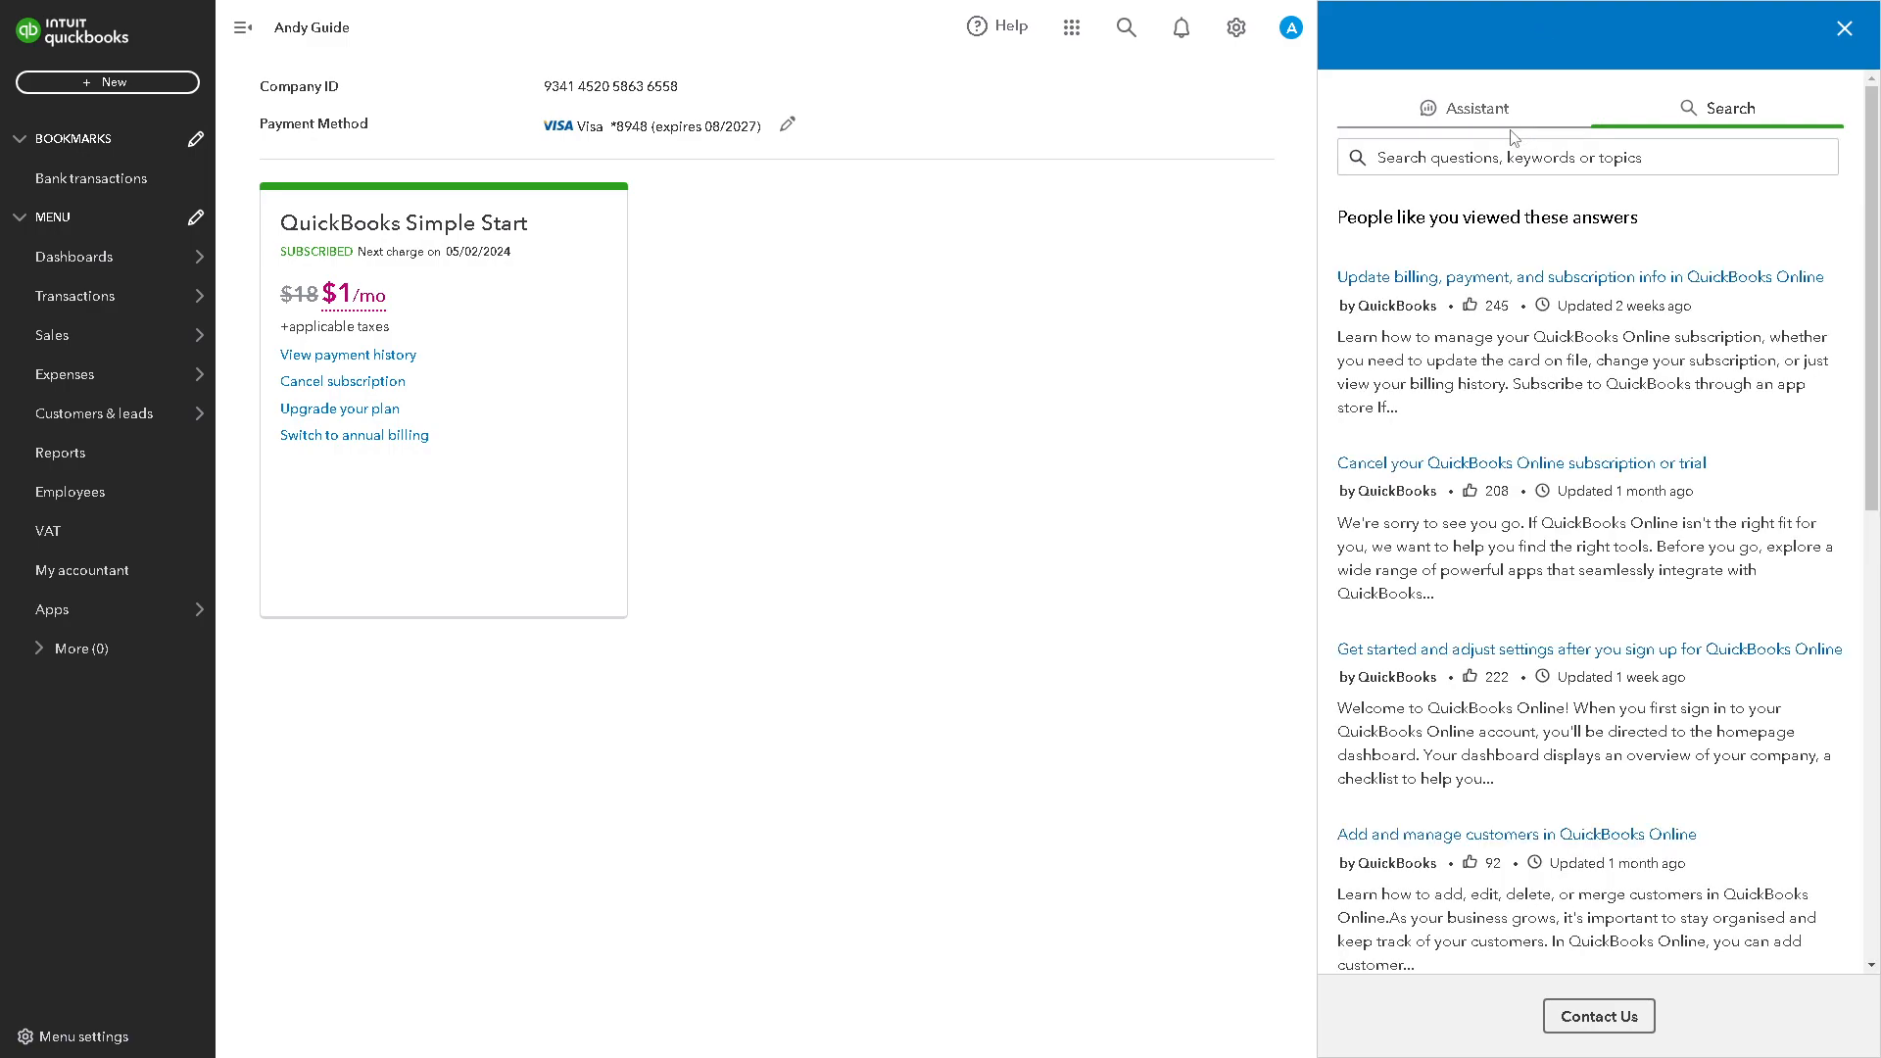
left_click(1474, 108)
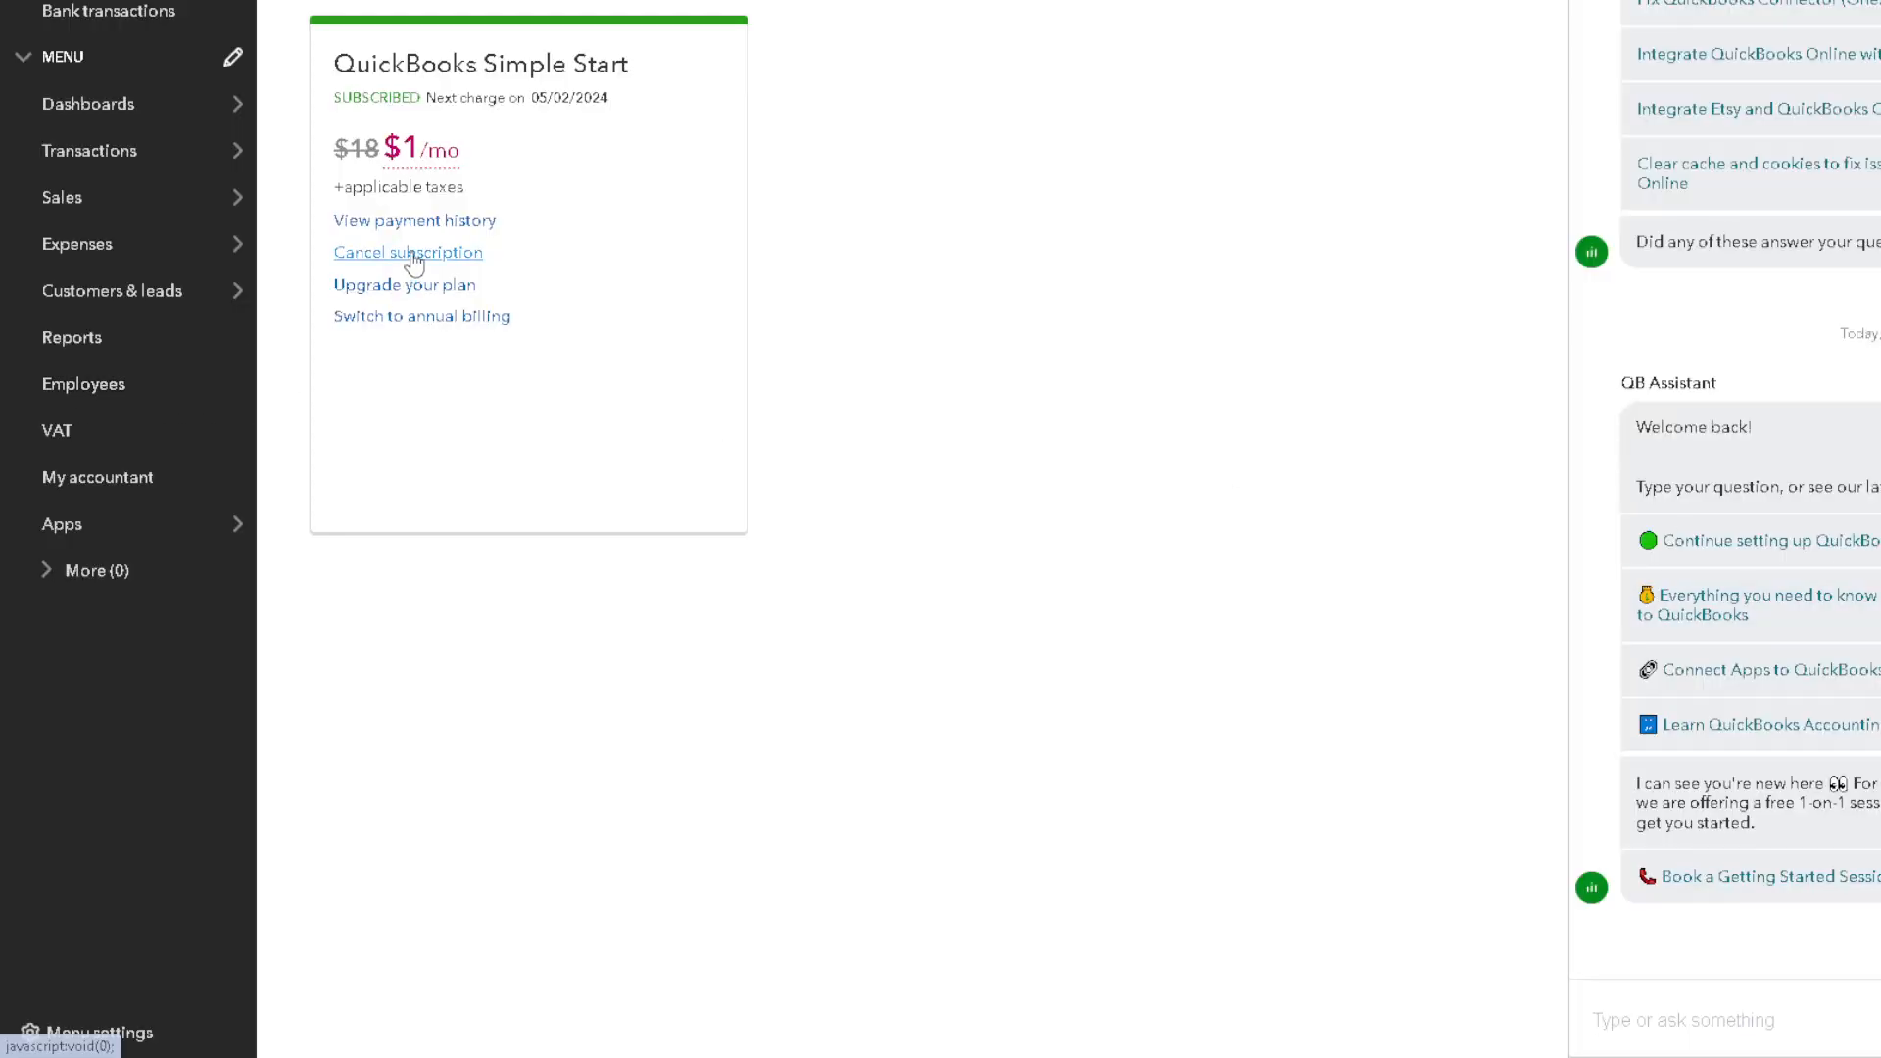
left_click(407, 253)
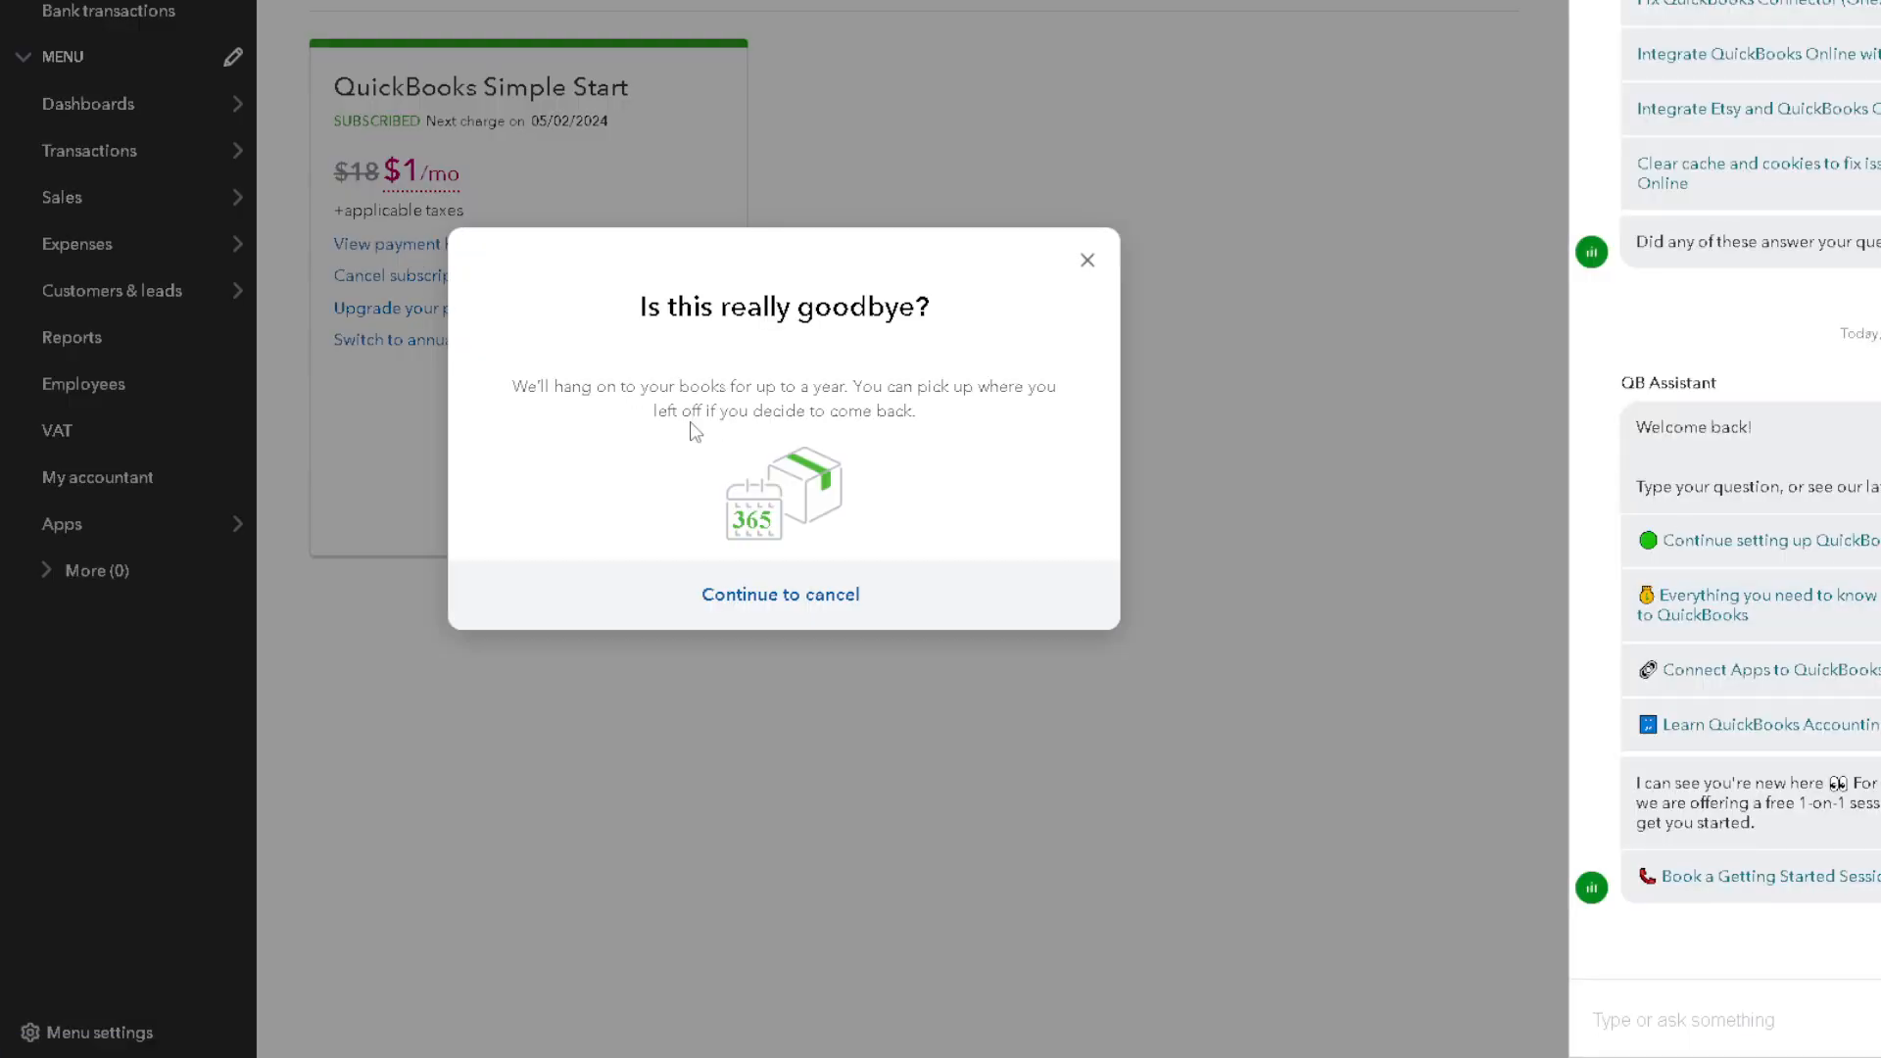